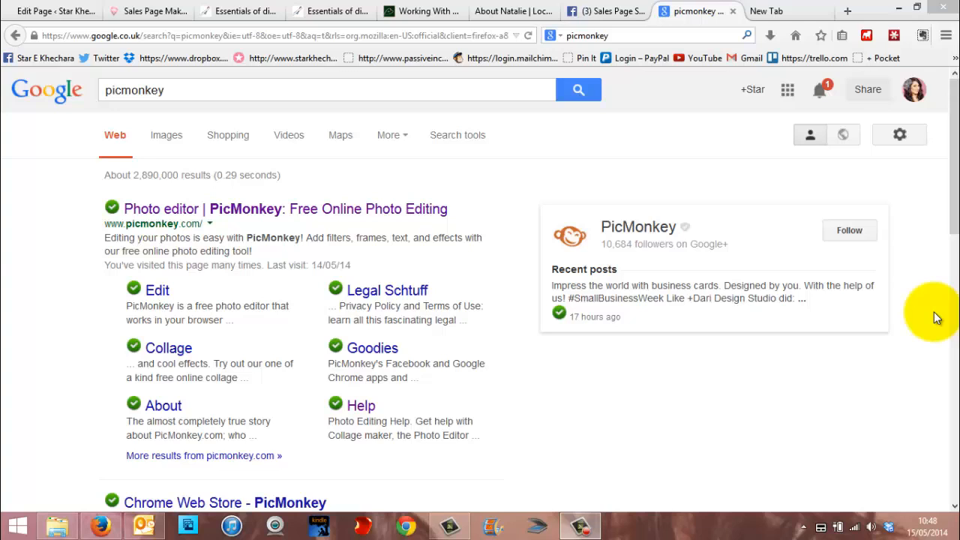
pyautogui.moveTo(442, 202)
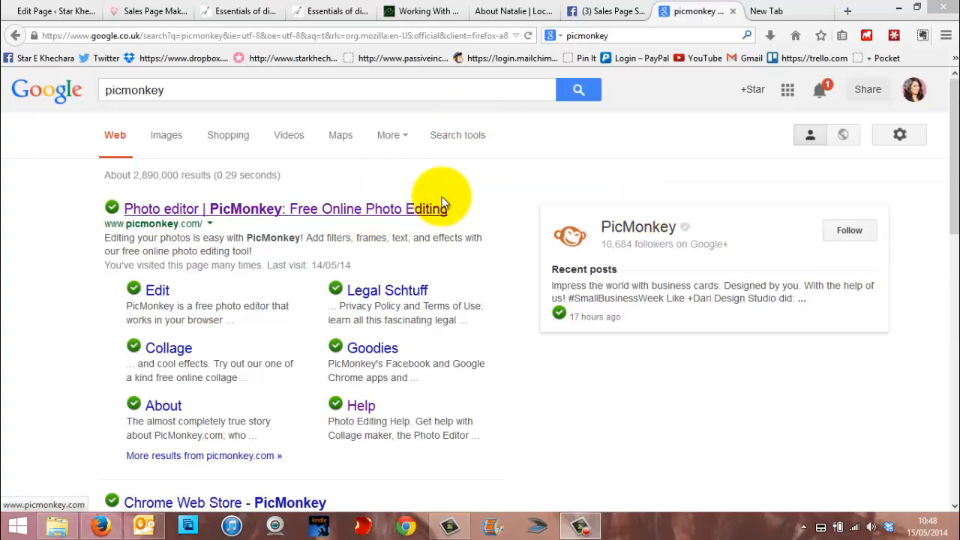
pyautogui.moveTo(336, 216)
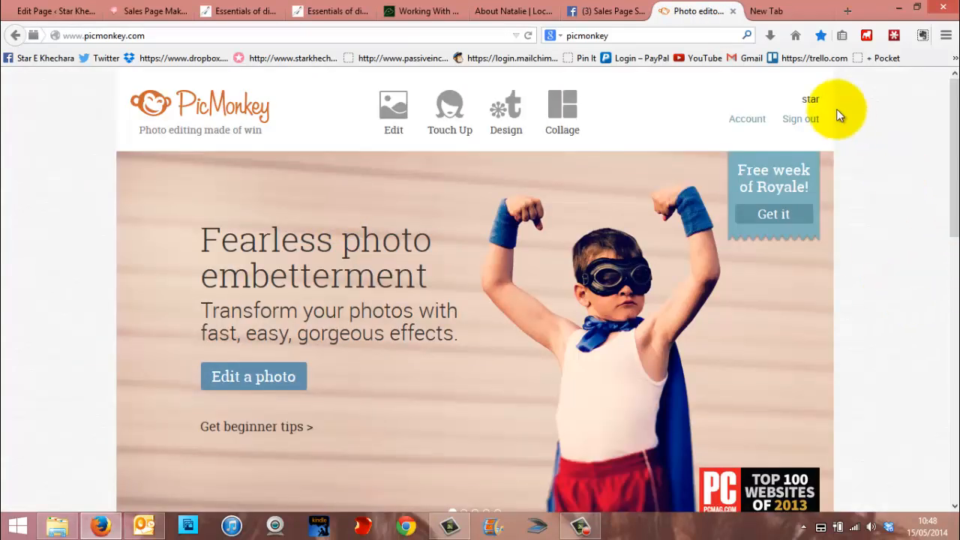
pyautogui.moveTo(885, 158)
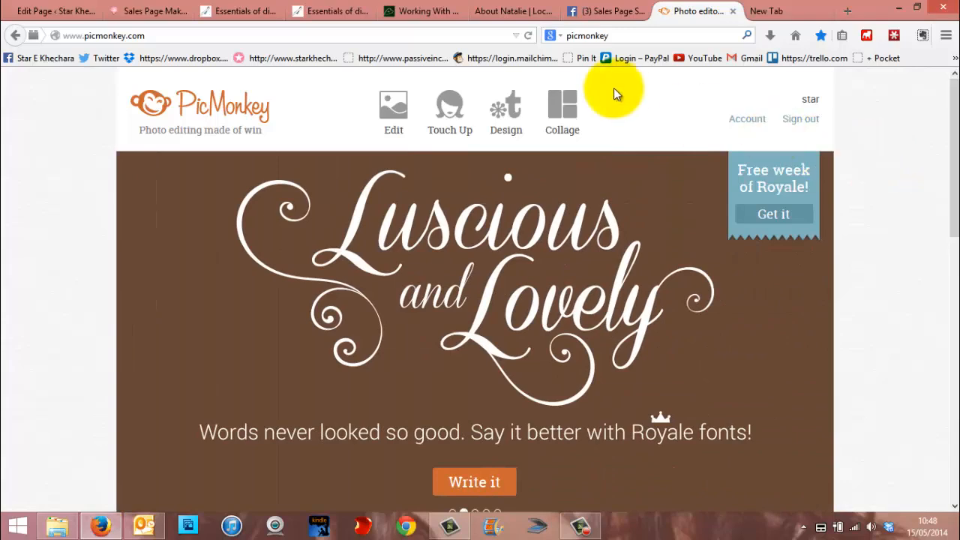
# - Upload photo P1010691 from Pictures > 3. STUDY pix > Nature pix into the editor
pyautogui.click(393, 109)
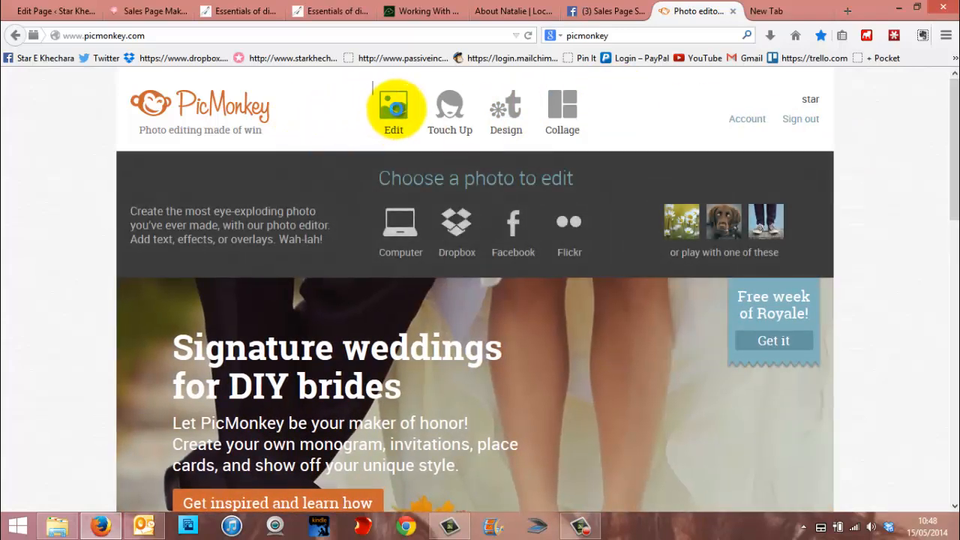
pyautogui.click(400, 221)
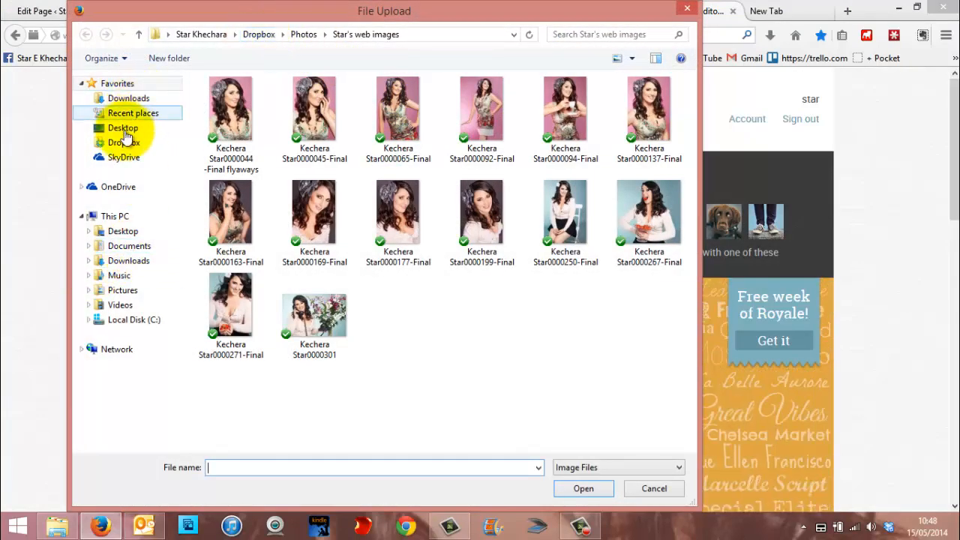
pyautogui.click(122, 290)
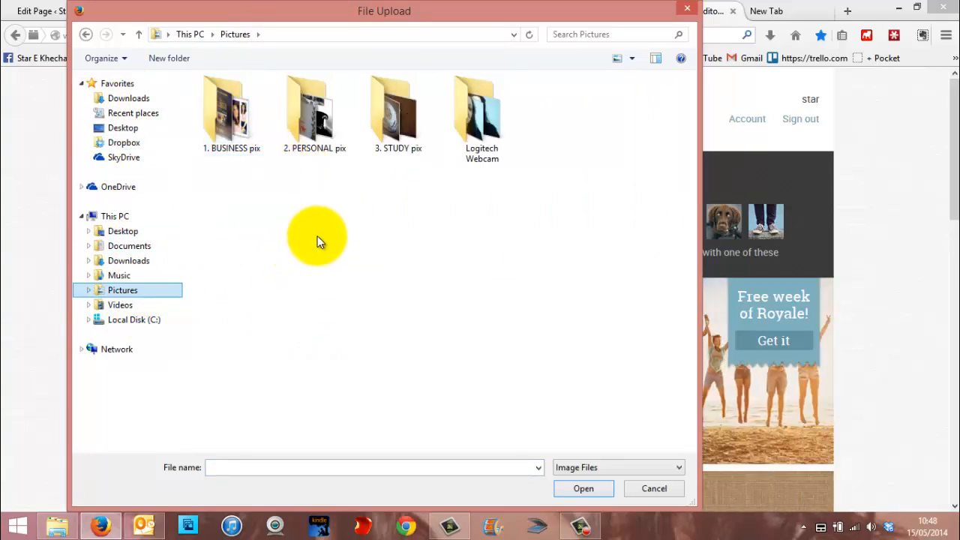
pyautogui.click(398, 109)
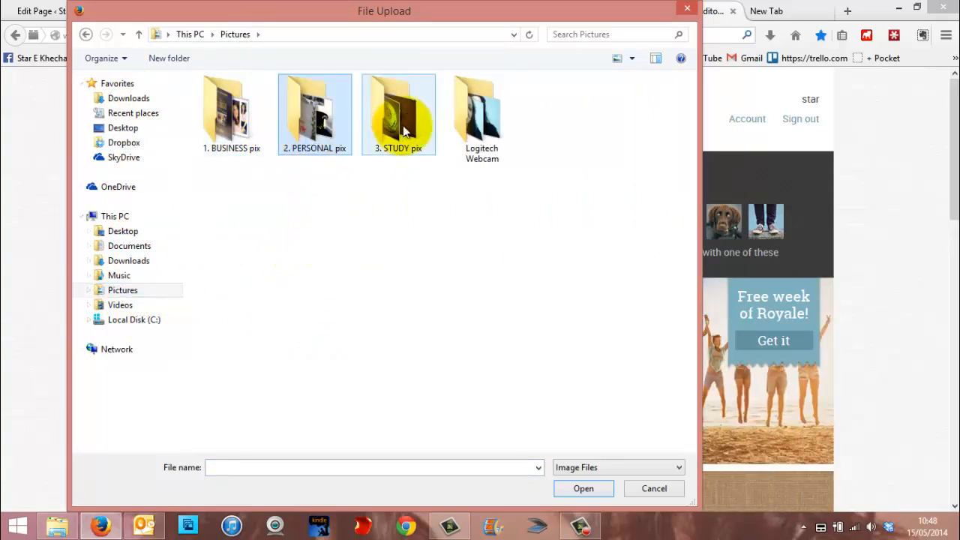
pyautogui.doubleClick(399, 114)
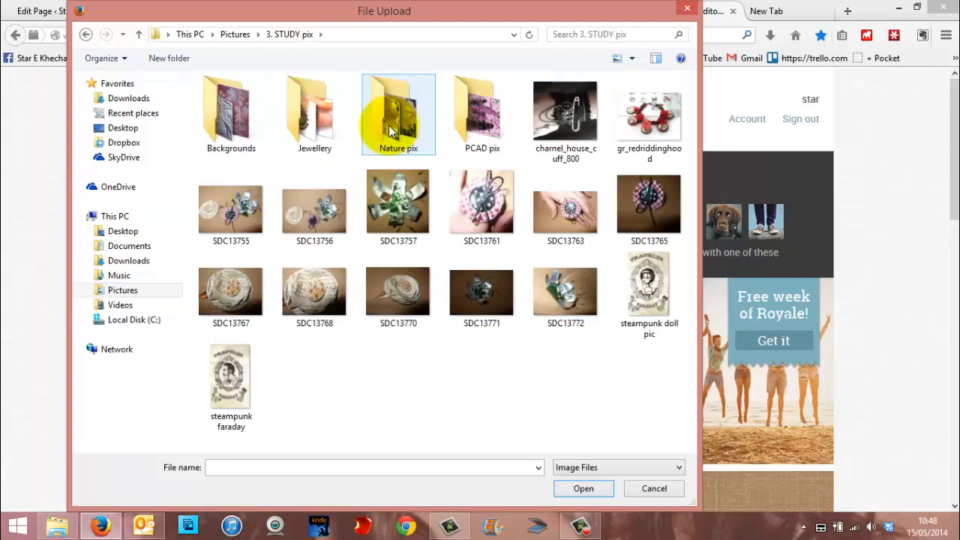
pyautogui.doubleClick(398, 112)
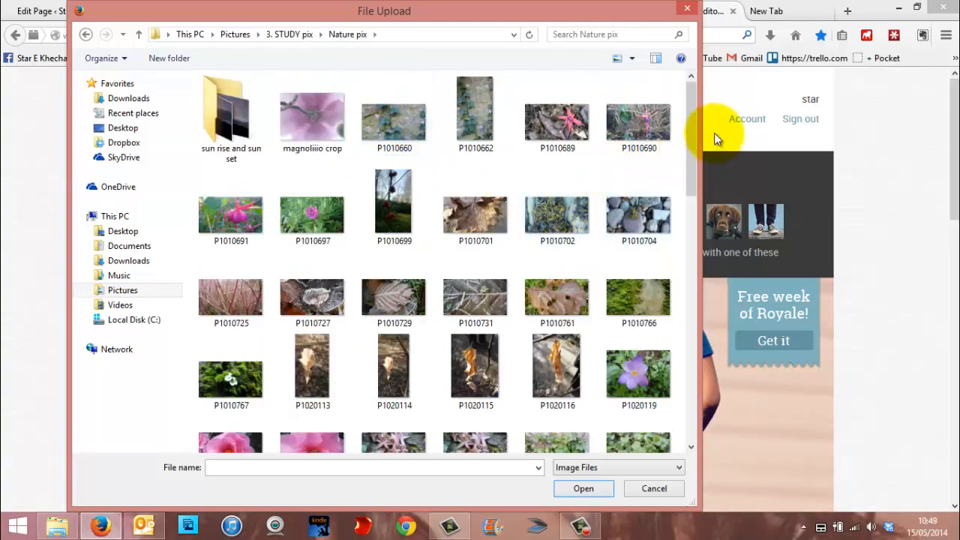
pyautogui.click(230, 288)
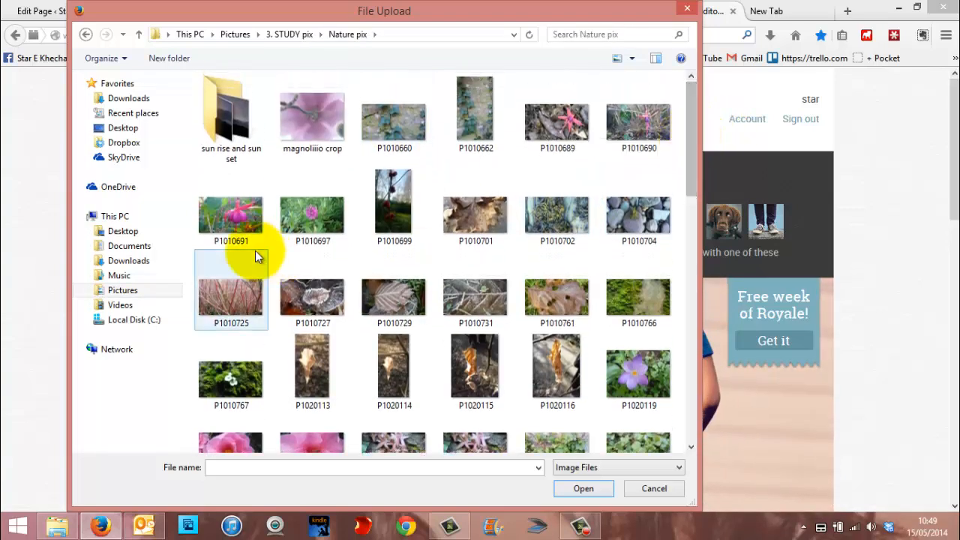
pyautogui.click(230, 208)
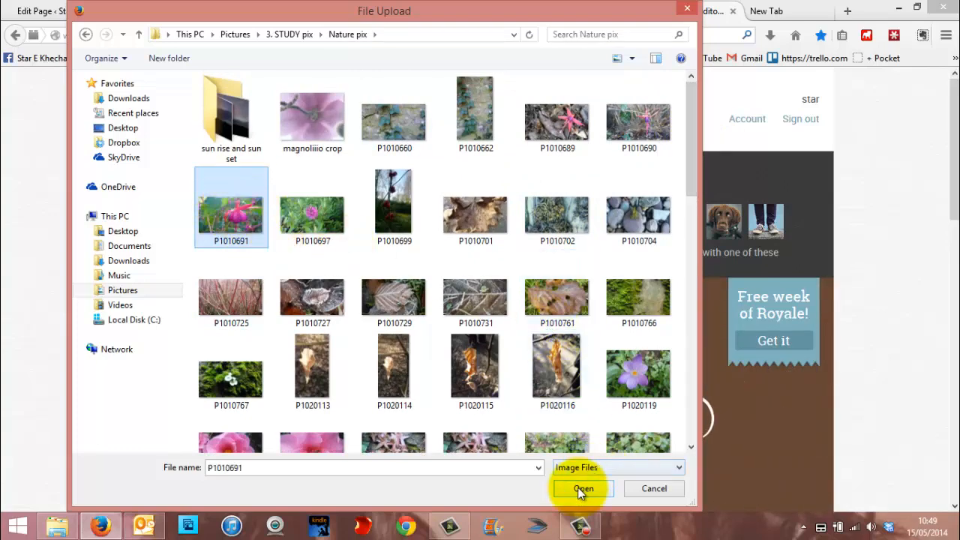
pyautogui.click(583, 488)
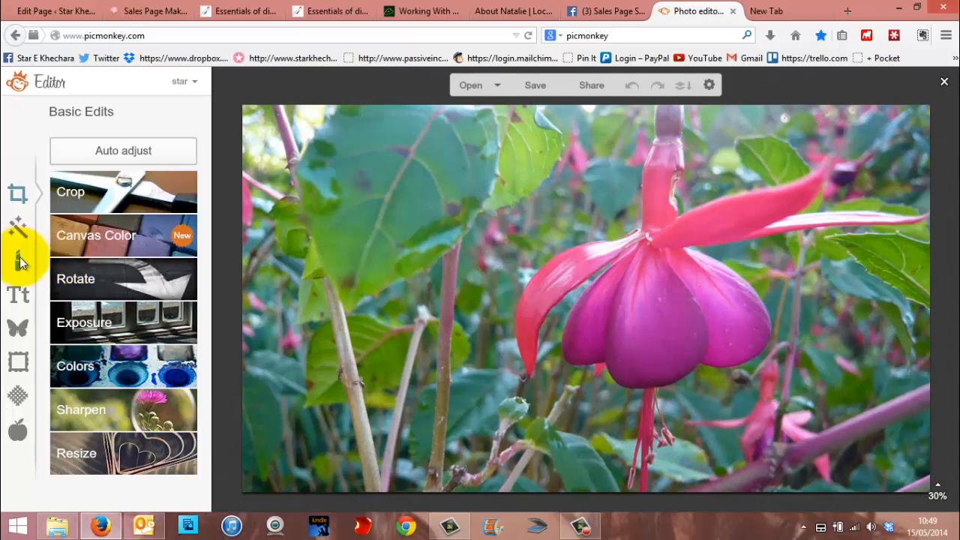
# - Add a Didact Gothic text box on the photo reading 'A flower is like life'
pyautogui.click(17, 295)
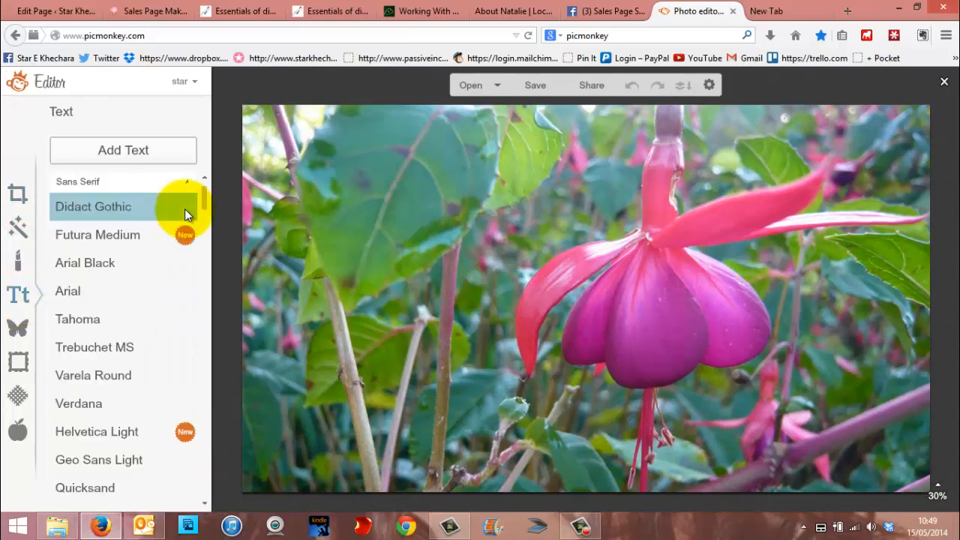
pyautogui.click(122, 150)
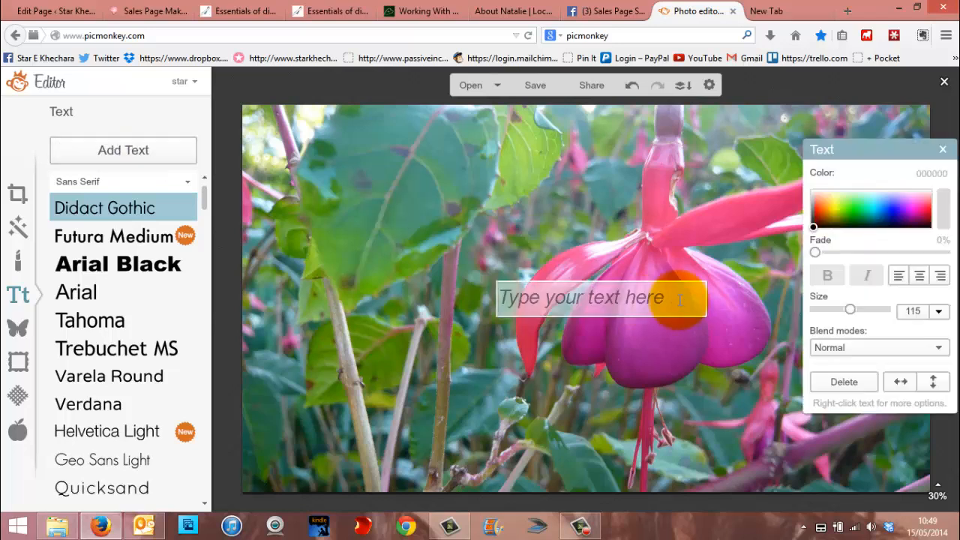
pyautogui.write('A flow')
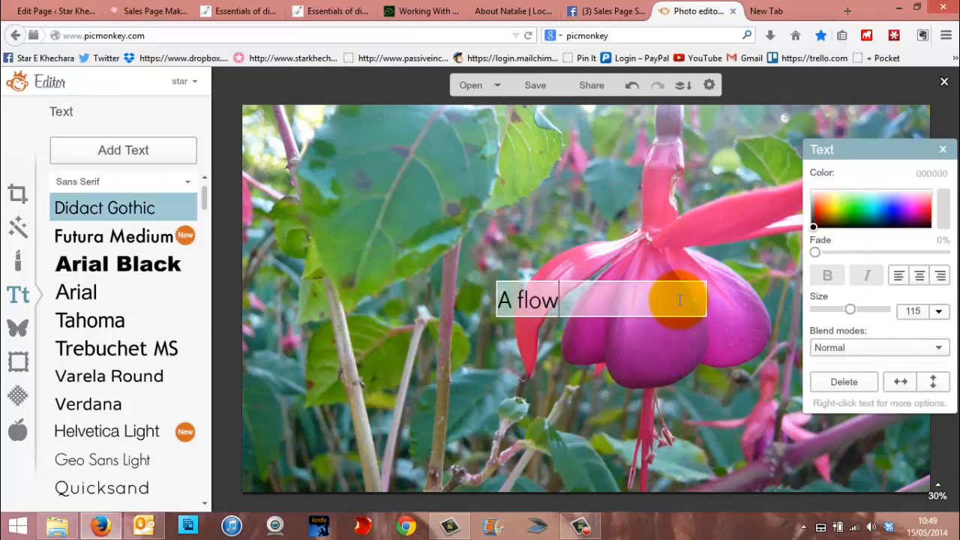
pyautogui.write('er')
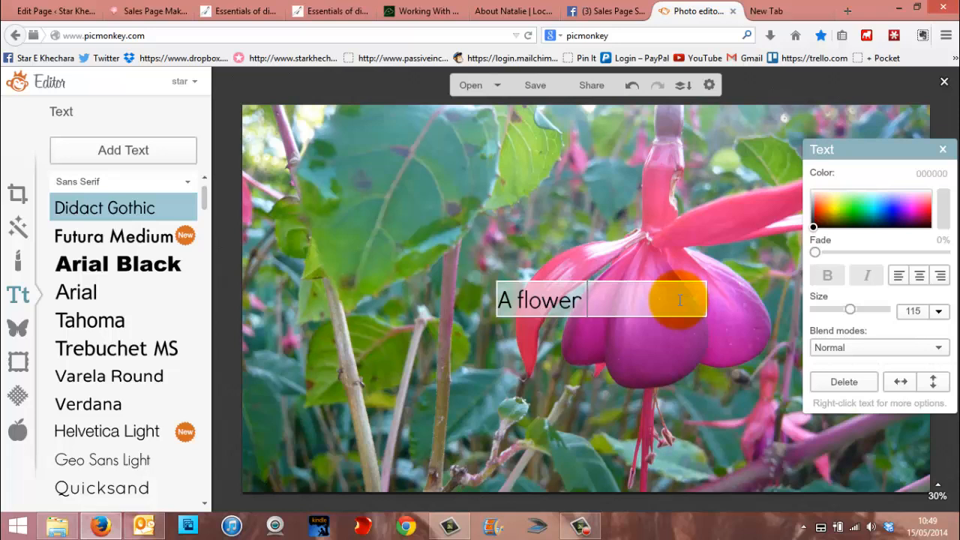
pyautogui.write('is like')
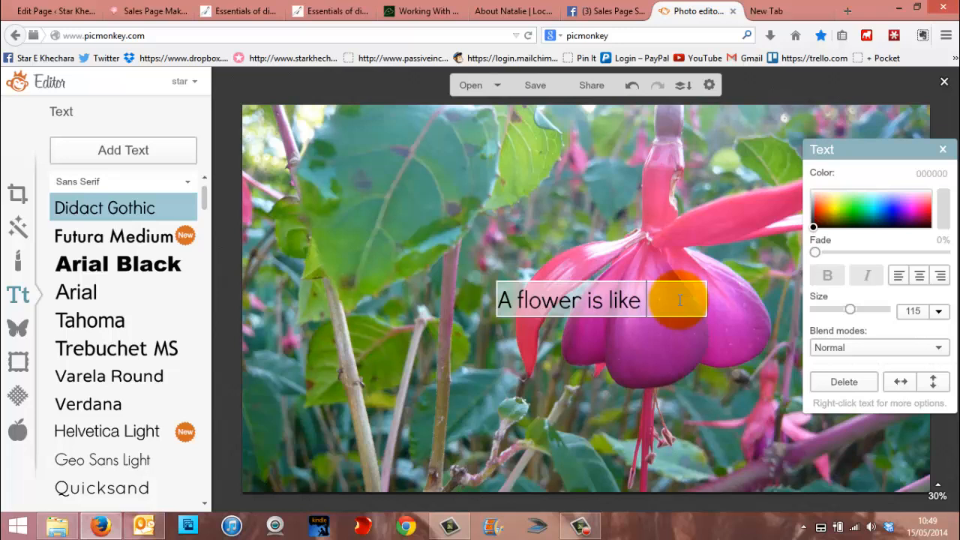
pyautogui.write('life')
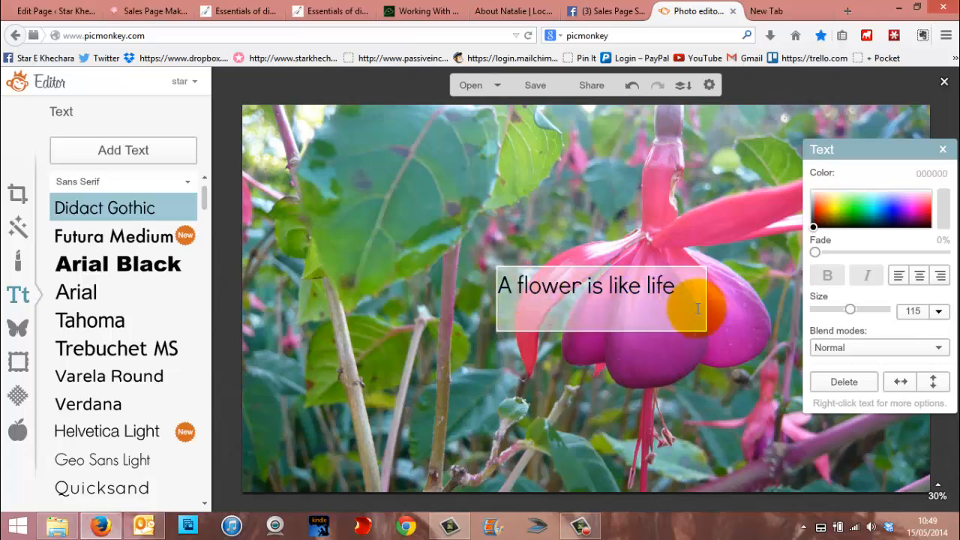
pyautogui.click(584, 298)
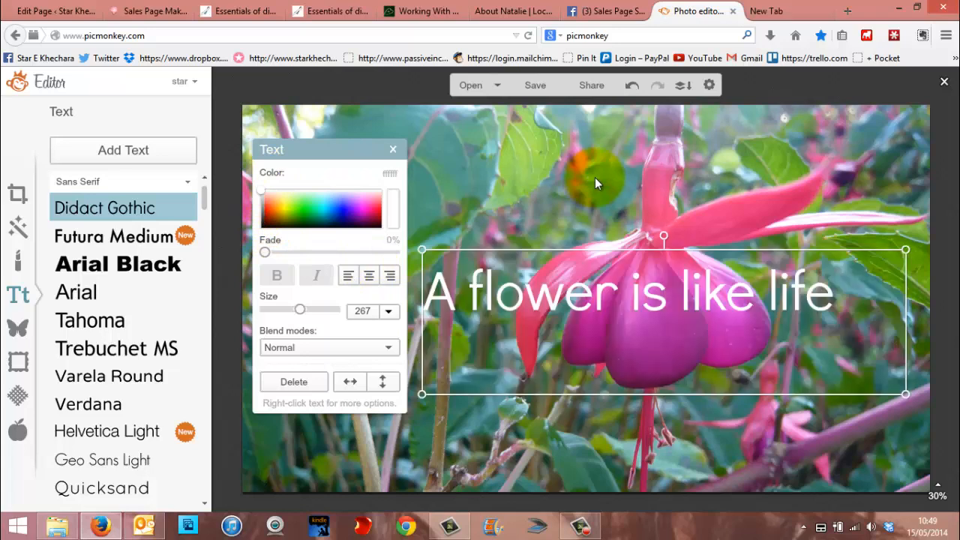
pyautogui.moveTo(858, 167)
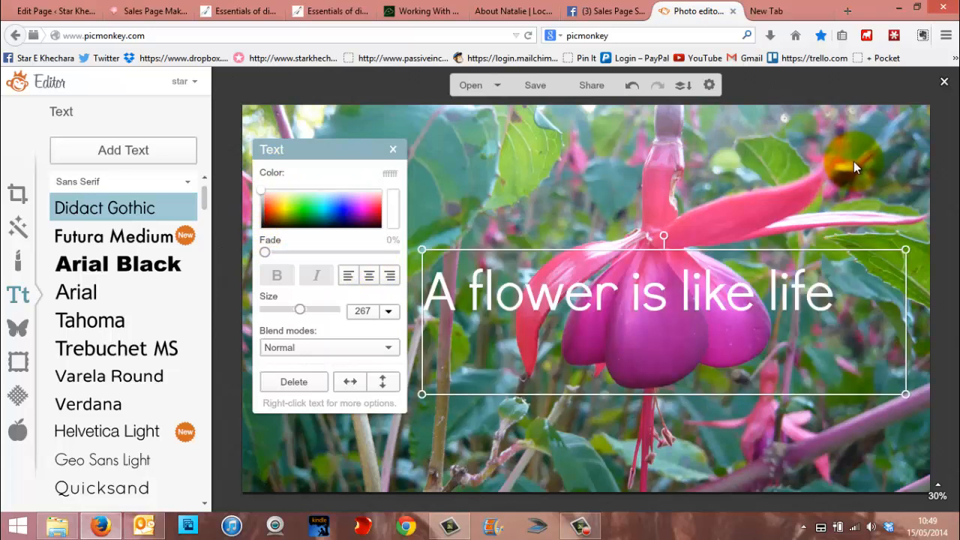
pyautogui.moveTo(858, 149)
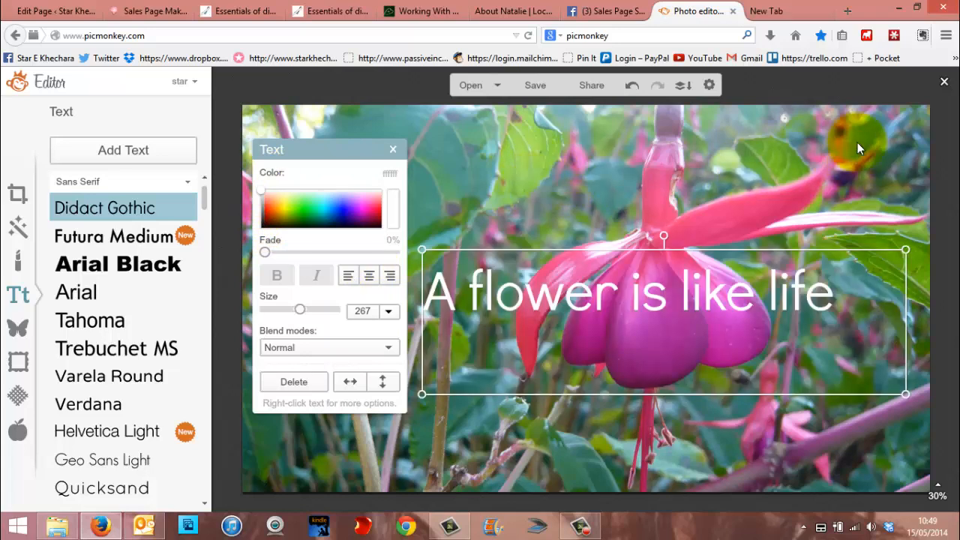
pyautogui.moveTo(648, 176)
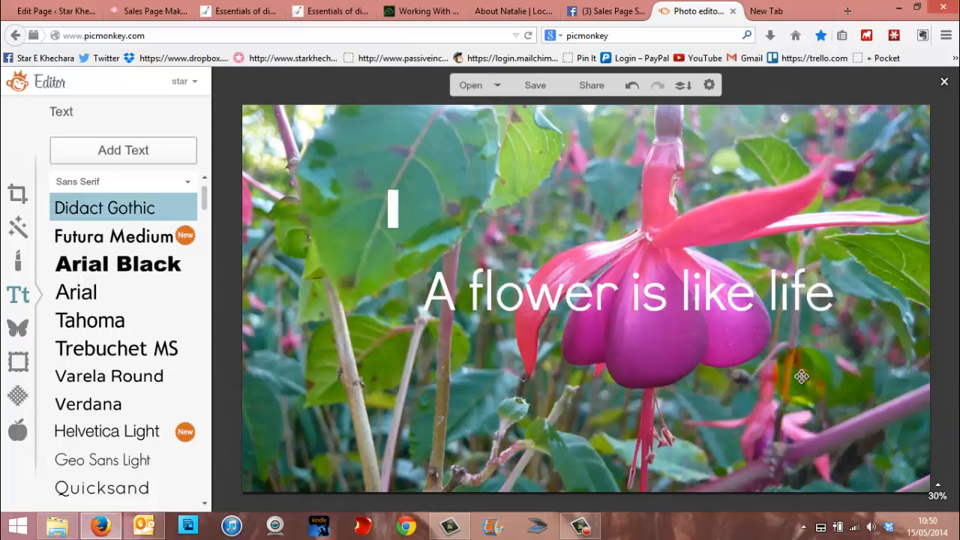
pyautogui.rightClick(686, 311)
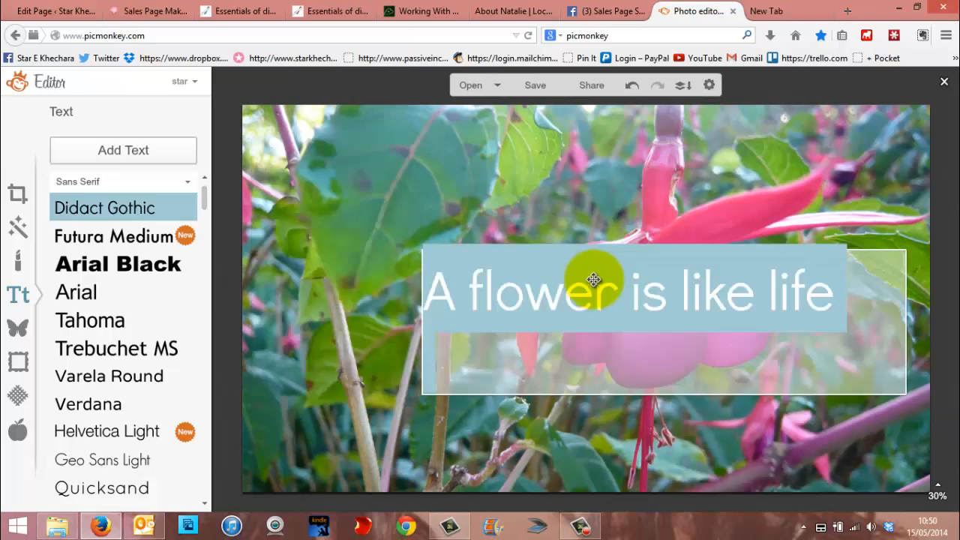
pyautogui.rightClick(731, 315)
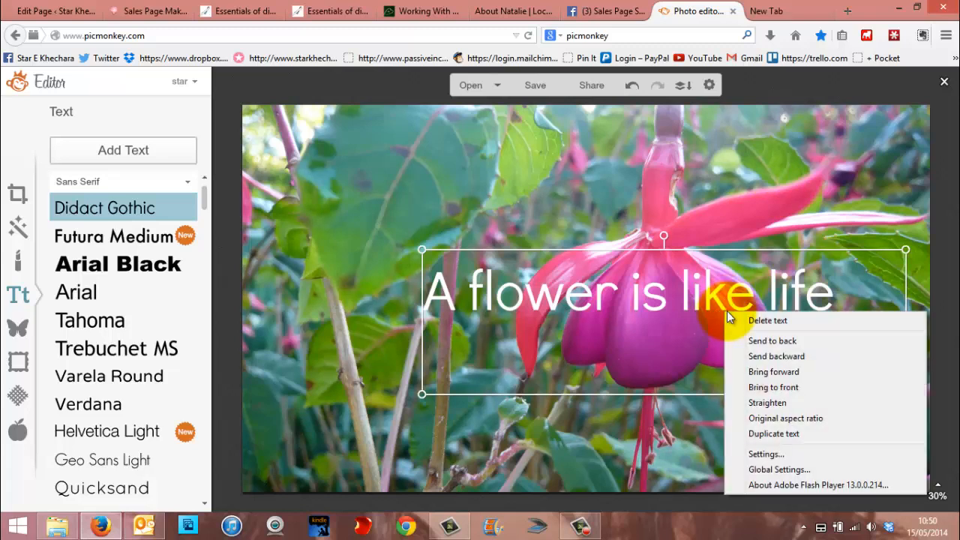
pyautogui.click(767, 320)
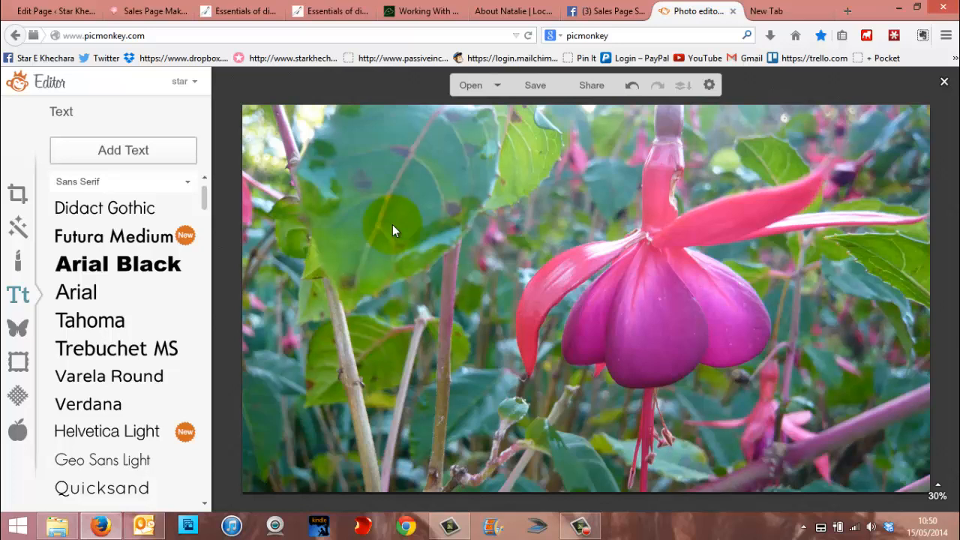
pyautogui.moveTo(166, 208)
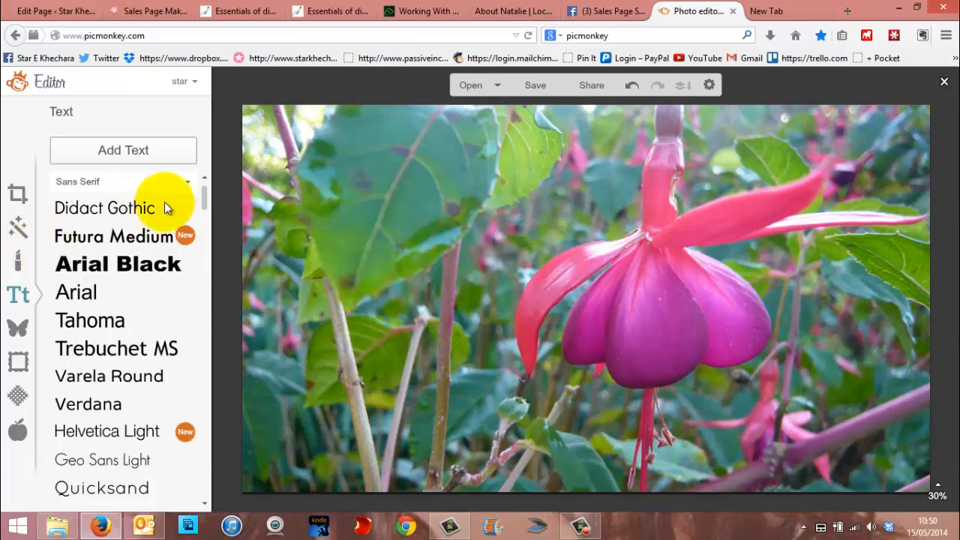
pyautogui.moveTo(207, 199)
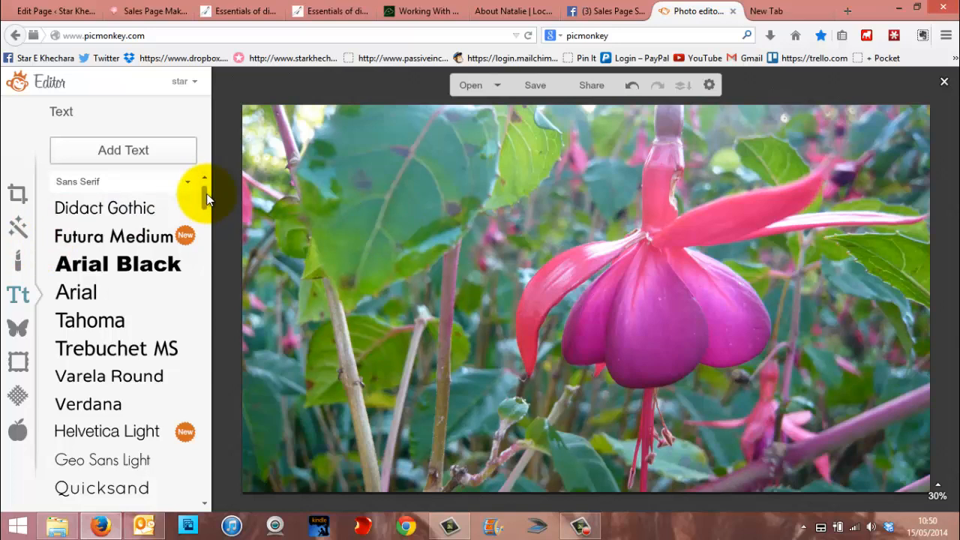
pyautogui.moveTo(18, 328)
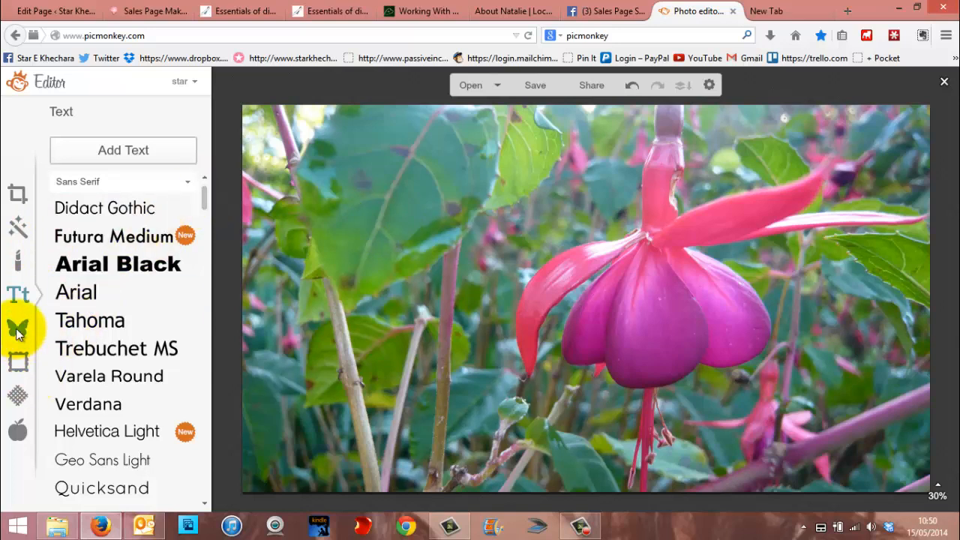
pyautogui.moveTo(17, 329)
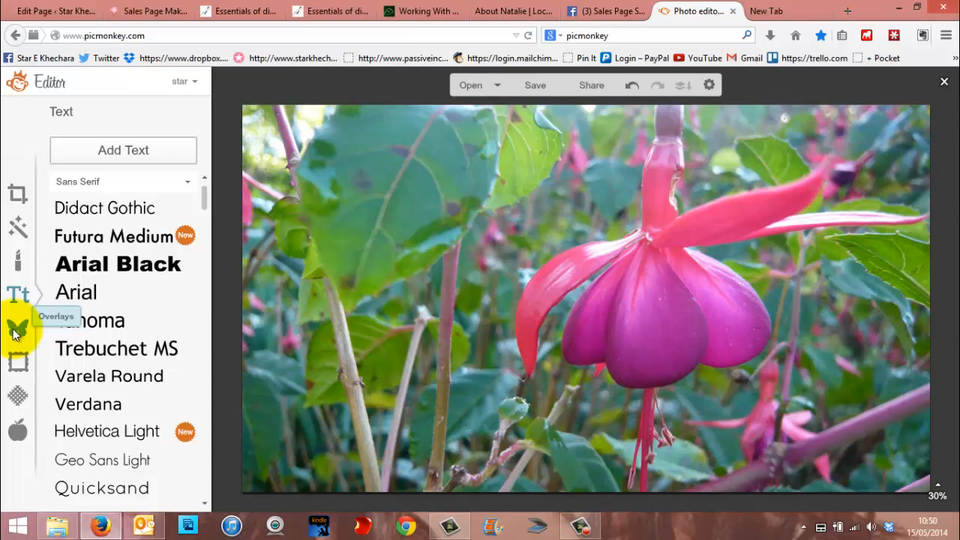
pyautogui.moveTo(16, 330)
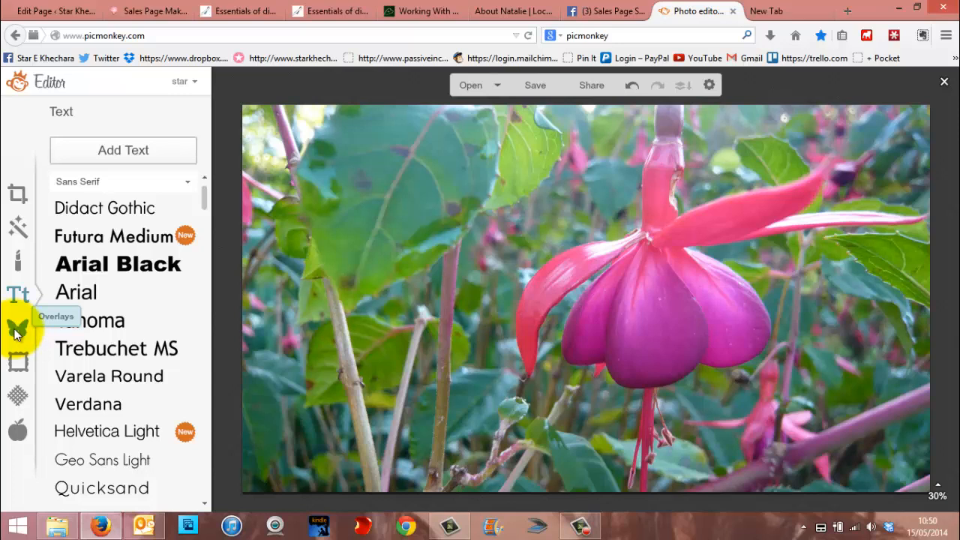
# - Browse the overlay categories and place a black Geometric rectangle over the photo
pyautogui.click(17, 328)
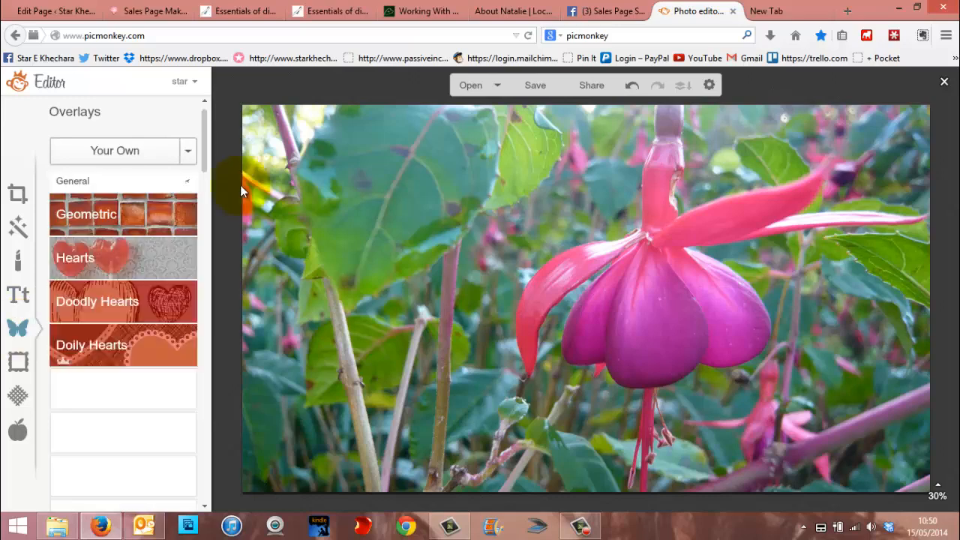
pyautogui.scroll(-3)
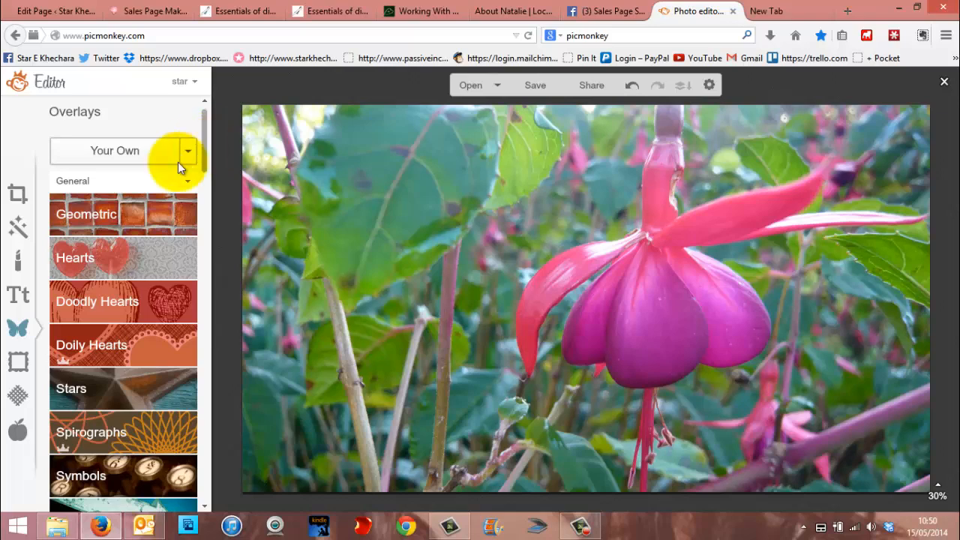
pyautogui.click(85, 214)
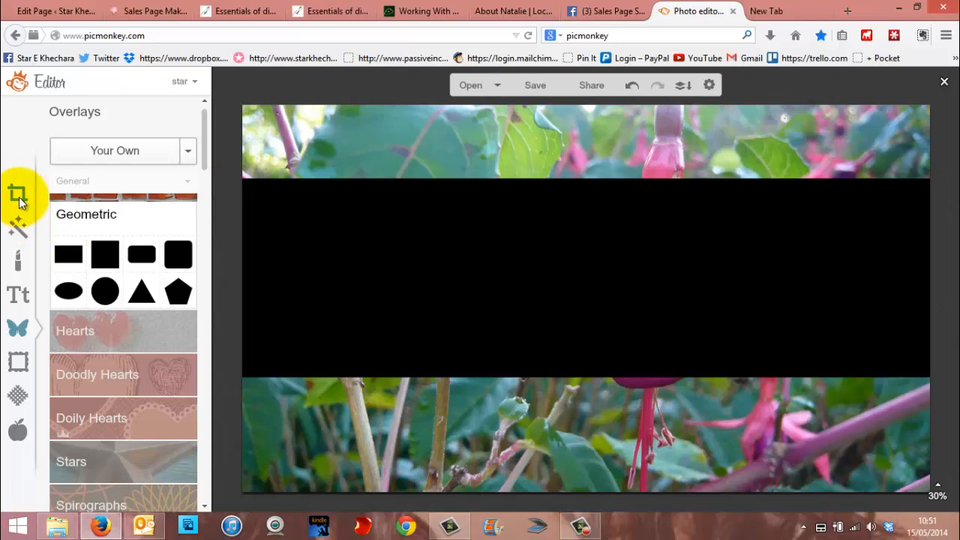
# - Crop the photo narrower to 2448 × 1840 and apply the crop
pyautogui.click(17, 193)
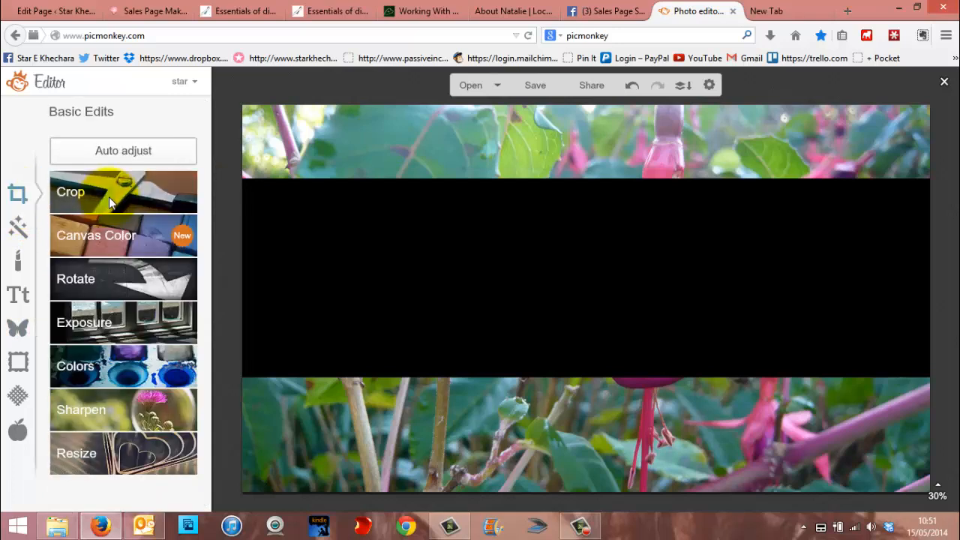
pyautogui.click(71, 191)
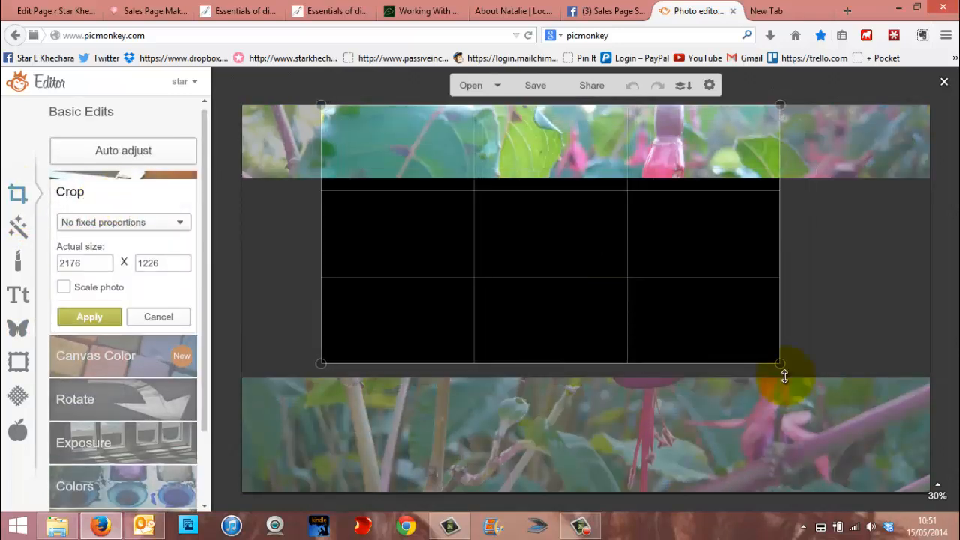
pyautogui.moveTo(780, 366); pyautogui.dragTo(804, 439)
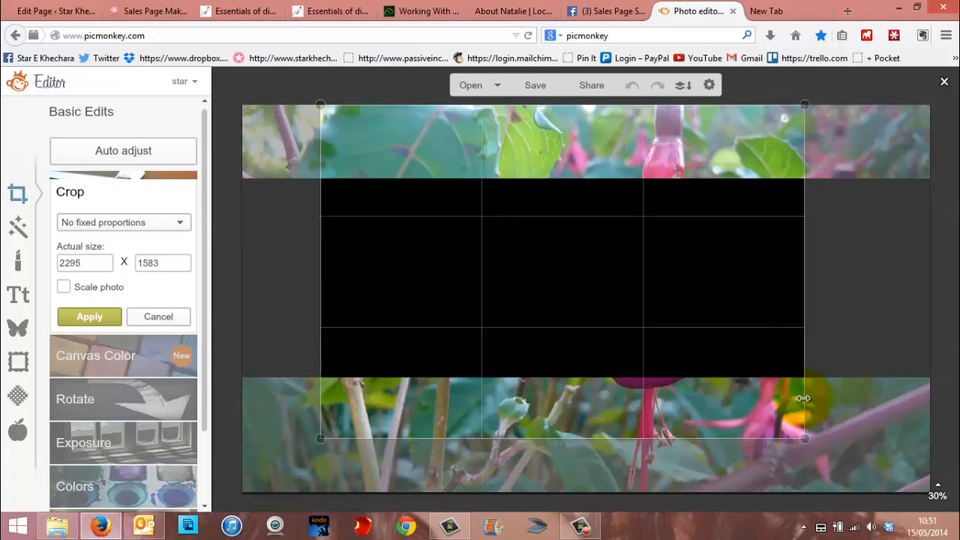
pyautogui.moveTo(805, 438); pyautogui.dragTo(834, 493)
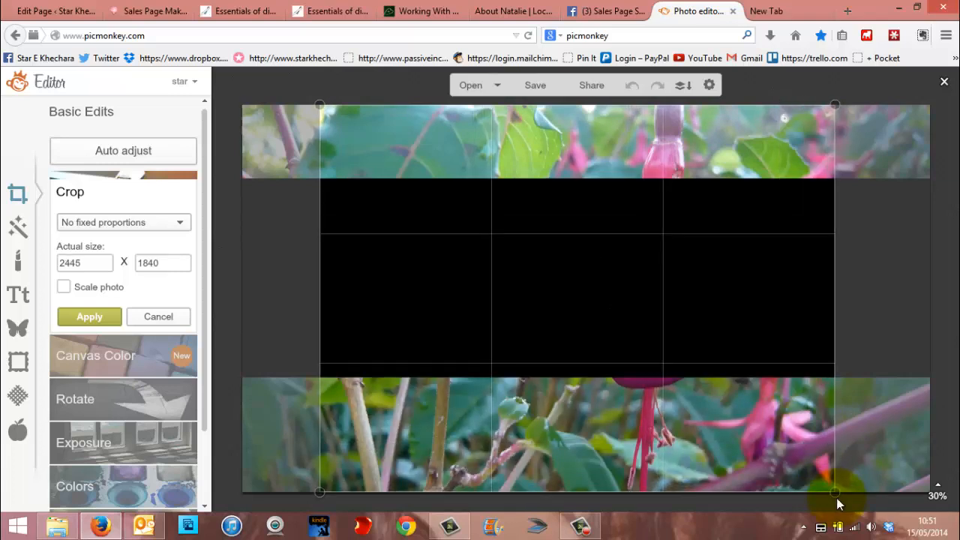
pyautogui.click(89, 316)
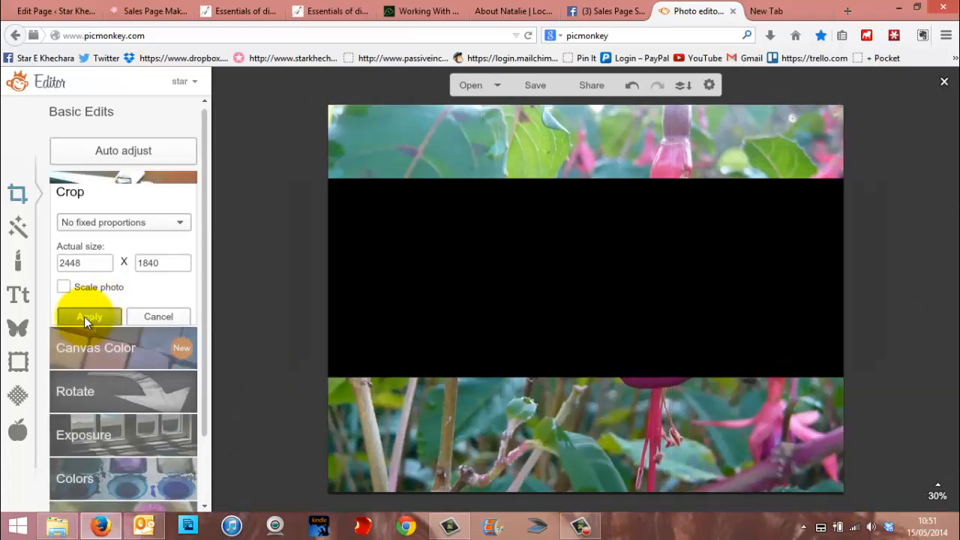
pyautogui.click(89, 316)
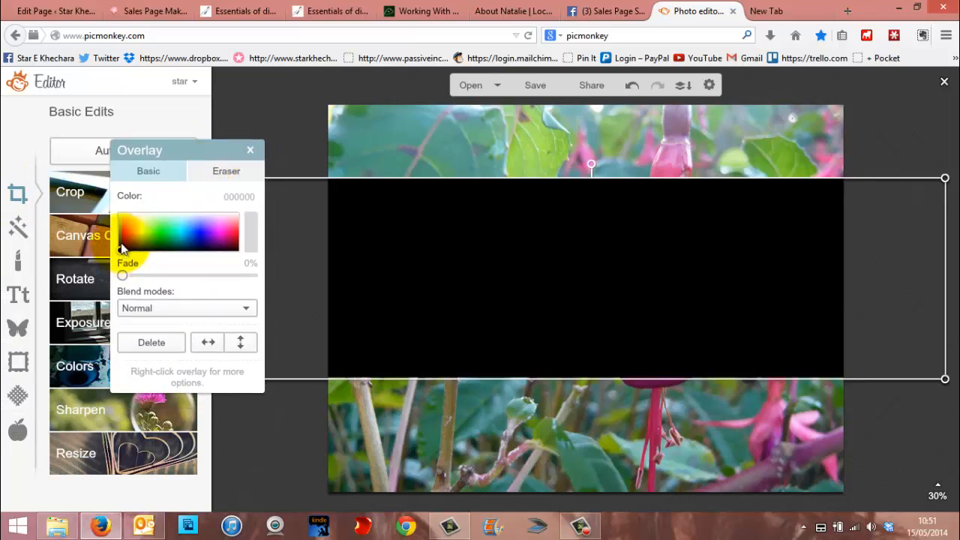
pyautogui.moveTo(133, 278)
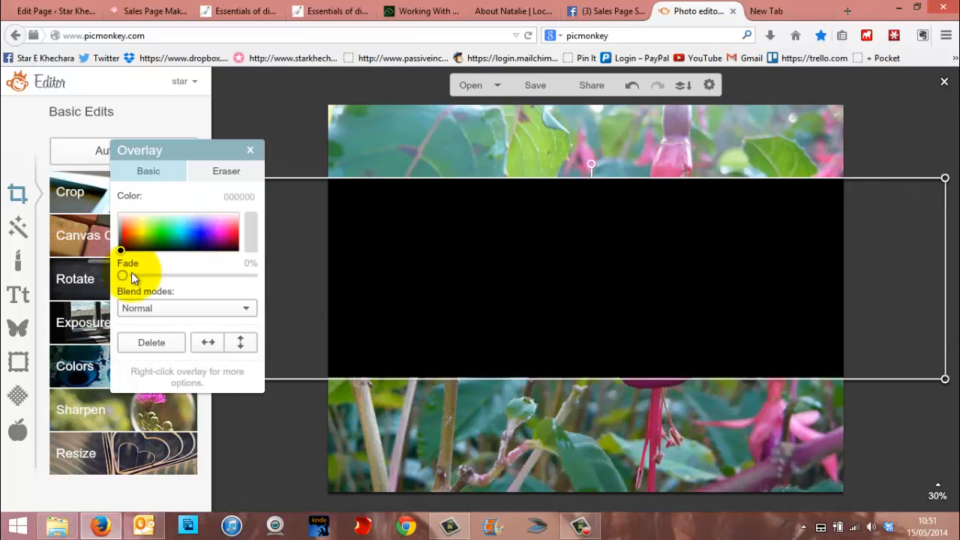
# - Recolour the rectangle bright pink, fade it to 45%, and move it slightly lower
pyautogui.moveTo(121, 276); pyautogui.dragTo(174, 276)
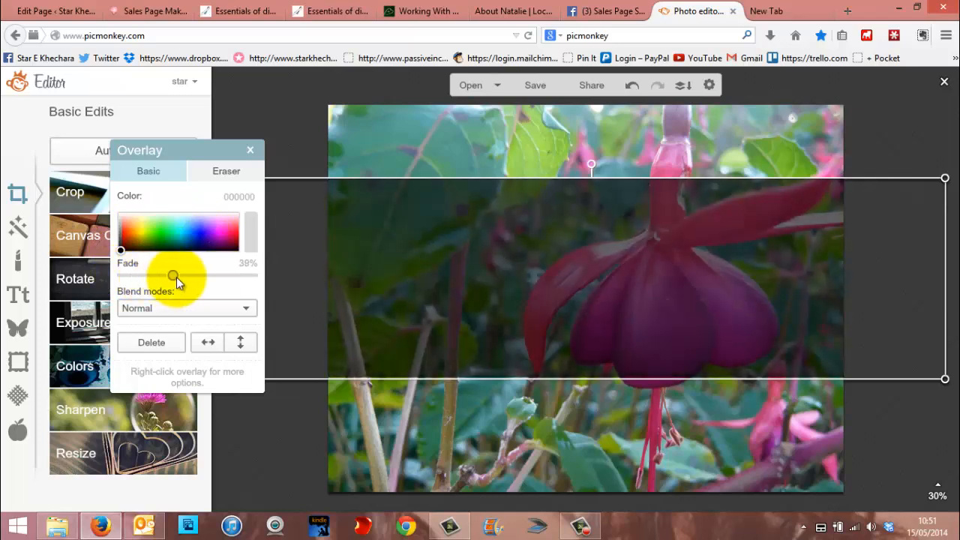
pyautogui.moveTo(173, 276); pyautogui.dragTo(167, 276)
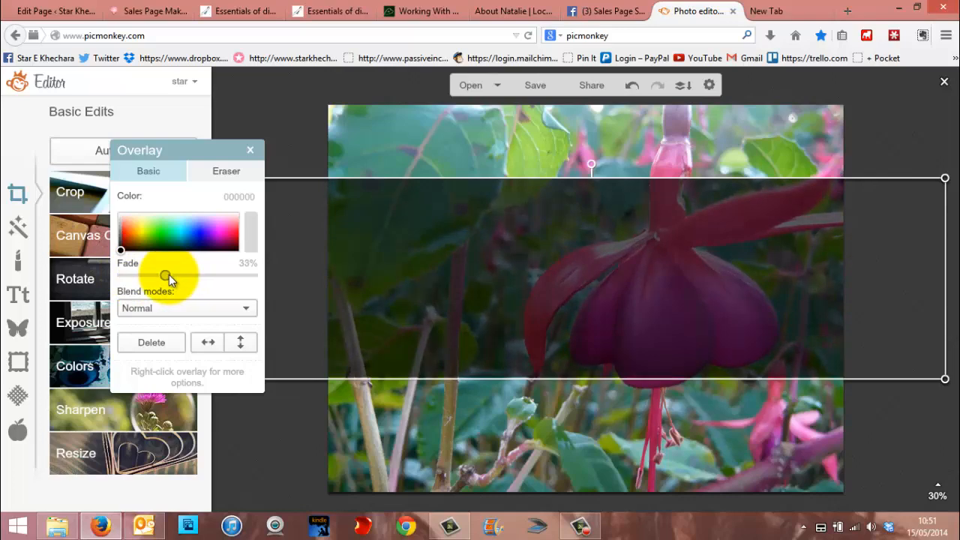
pyautogui.click(178, 239)
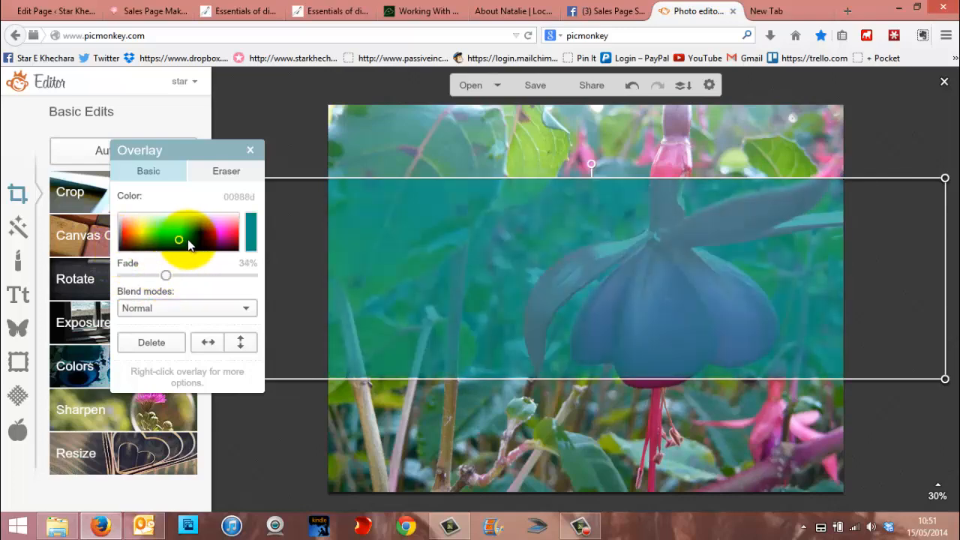
pyautogui.click(225, 235)
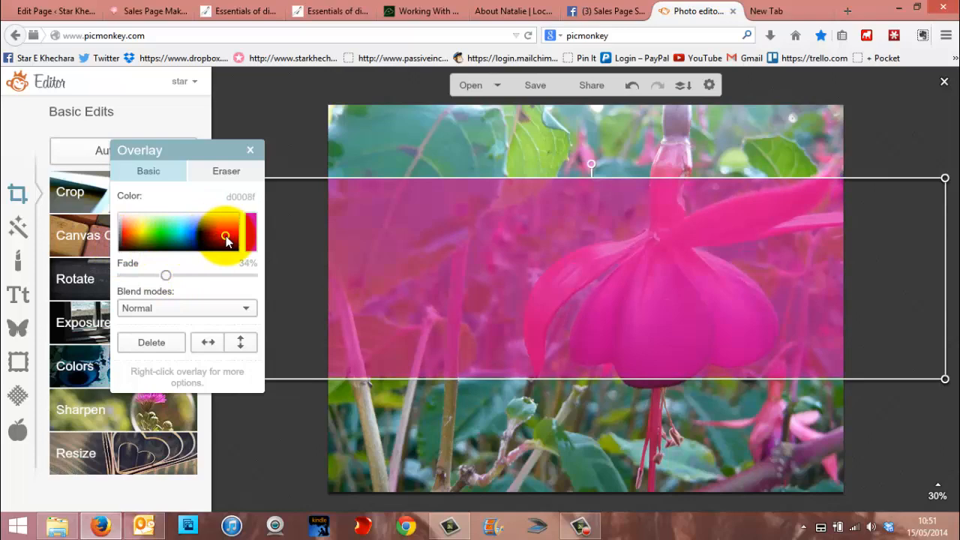
pyautogui.click(225, 234)
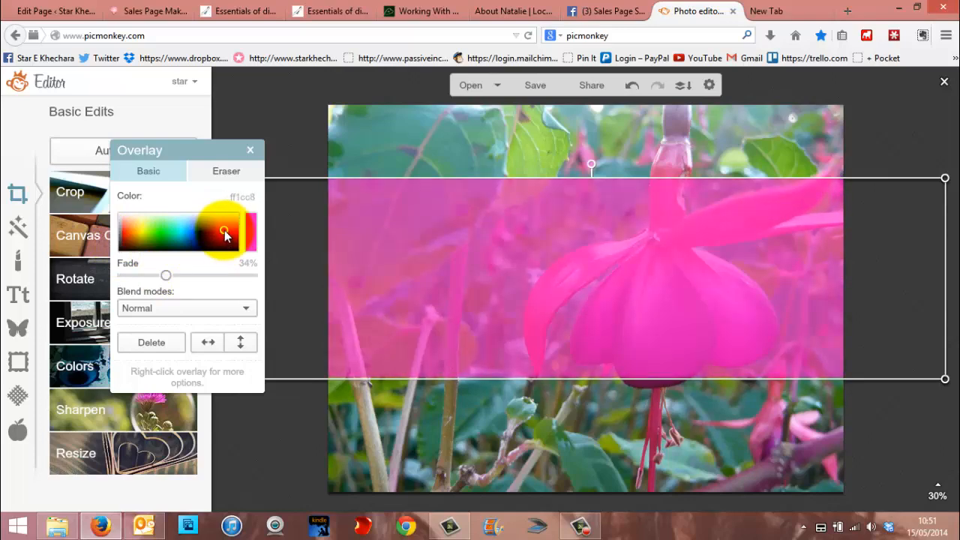
pyautogui.click(250, 150)
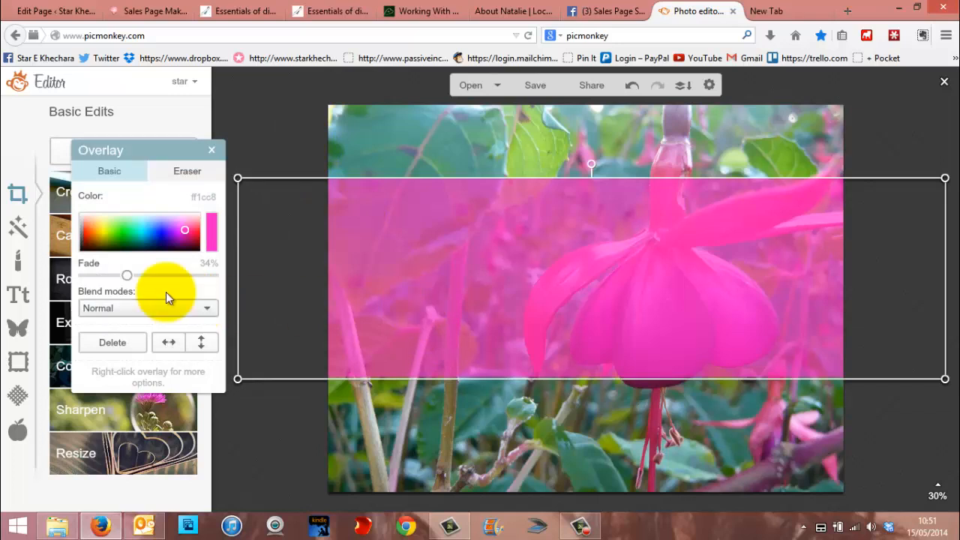
pyautogui.moveTo(127, 275); pyautogui.dragTo(148, 275)
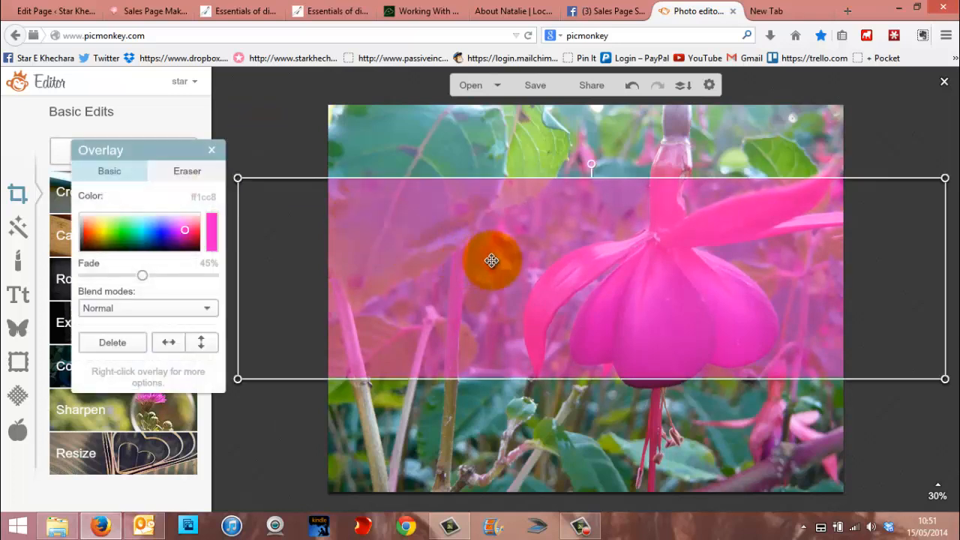
pyautogui.moveTo(491, 260); pyautogui.dragTo(525, 268)
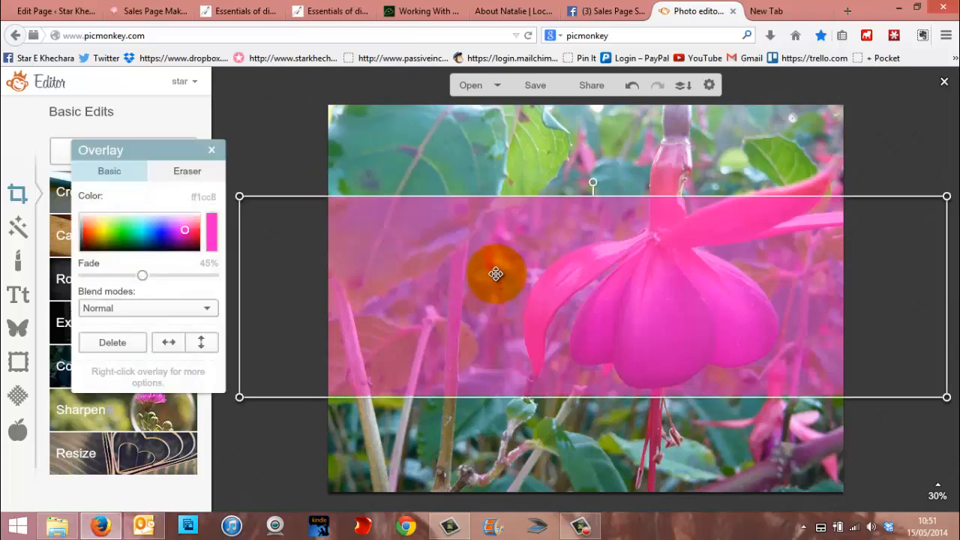
# - Deselect the pink band and scroll the text font list, keeping Didact Gothic
pyautogui.click(210, 150)
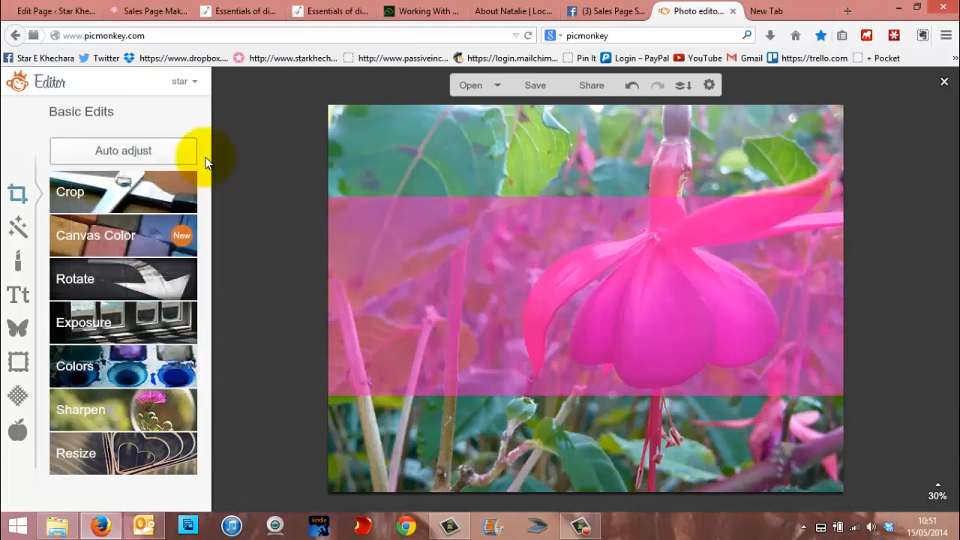
pyautogui.click(18, 294)
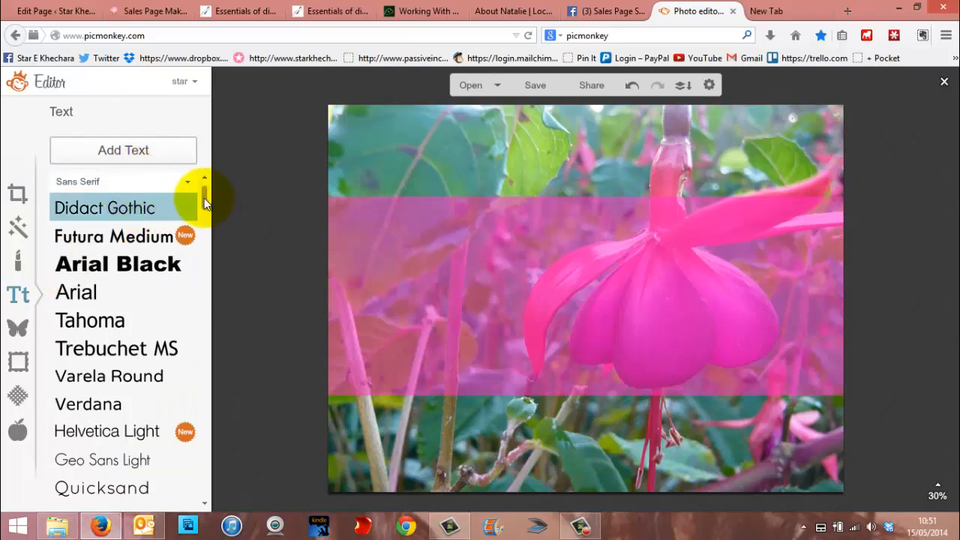
pyautogui.scroll(-3)
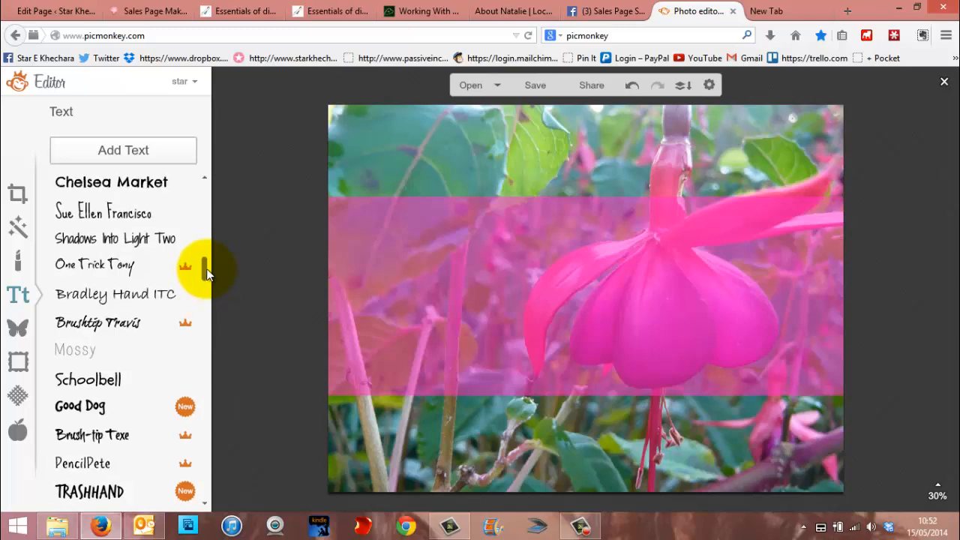
pyautogui.scroll(-3)
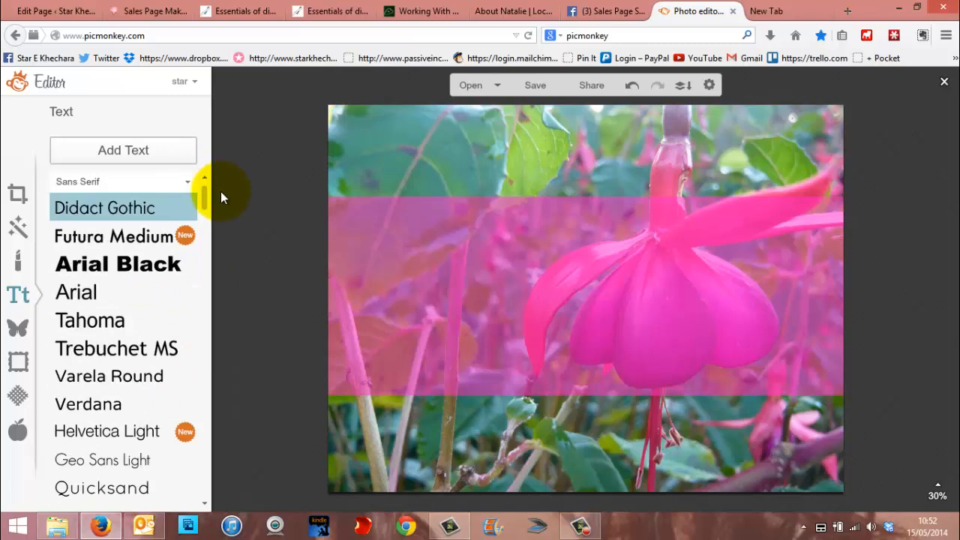
pyautogui.moveTo(221, 197)
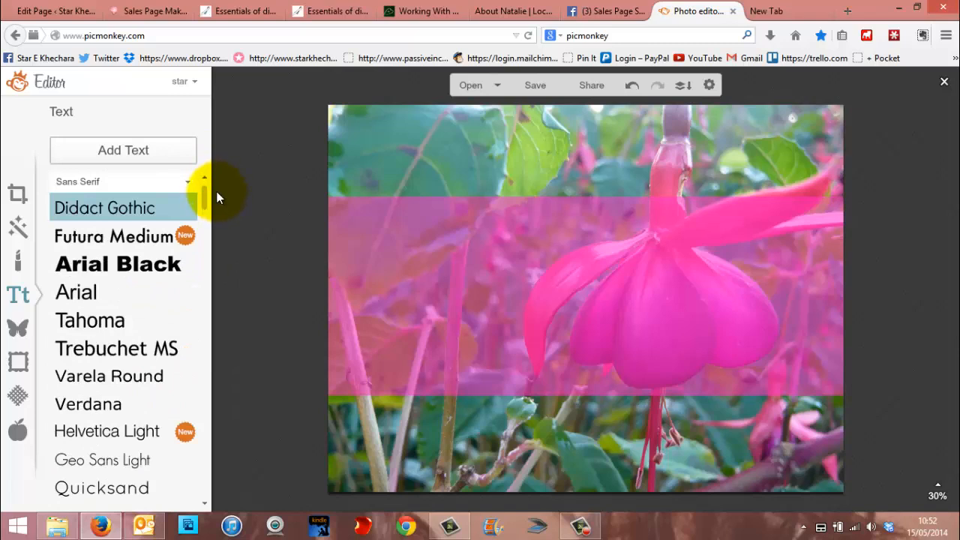
pyautogui.moveTo(208, 203)
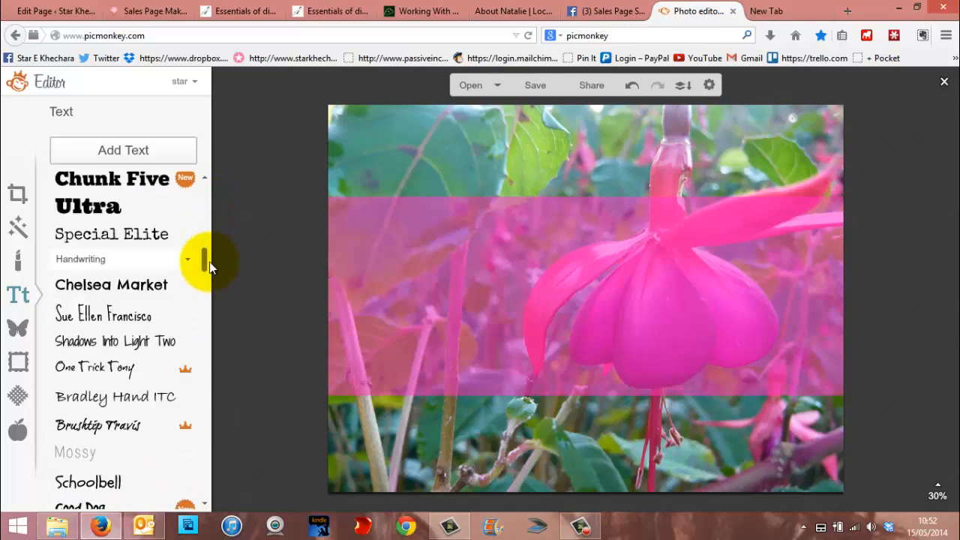
pyautogui.scroll(-3)
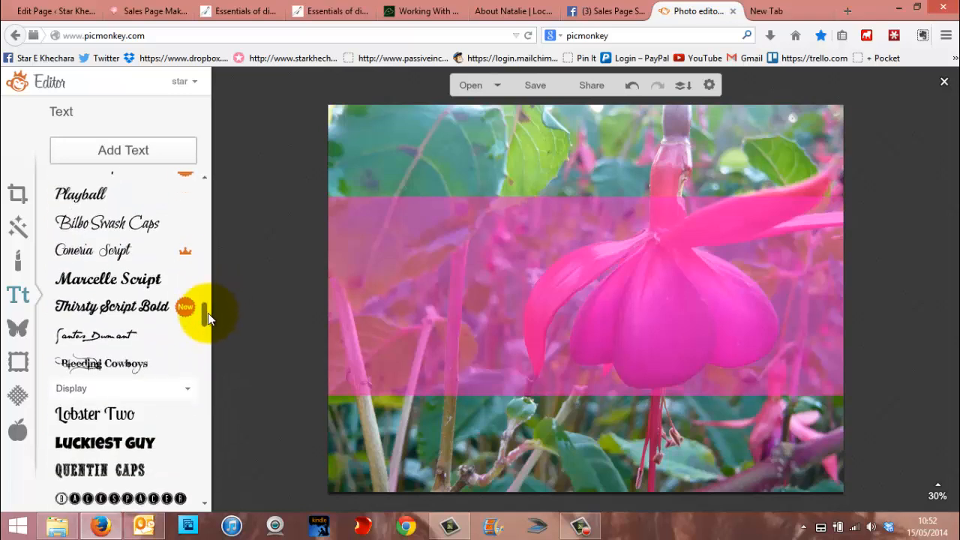
pyautogui.scroll(-3)
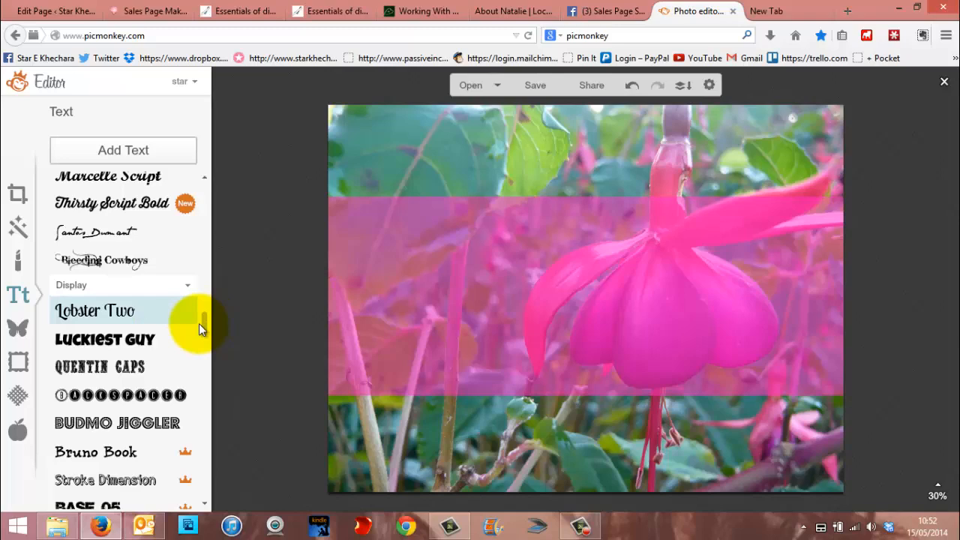
pyautogui.scroll(-3)
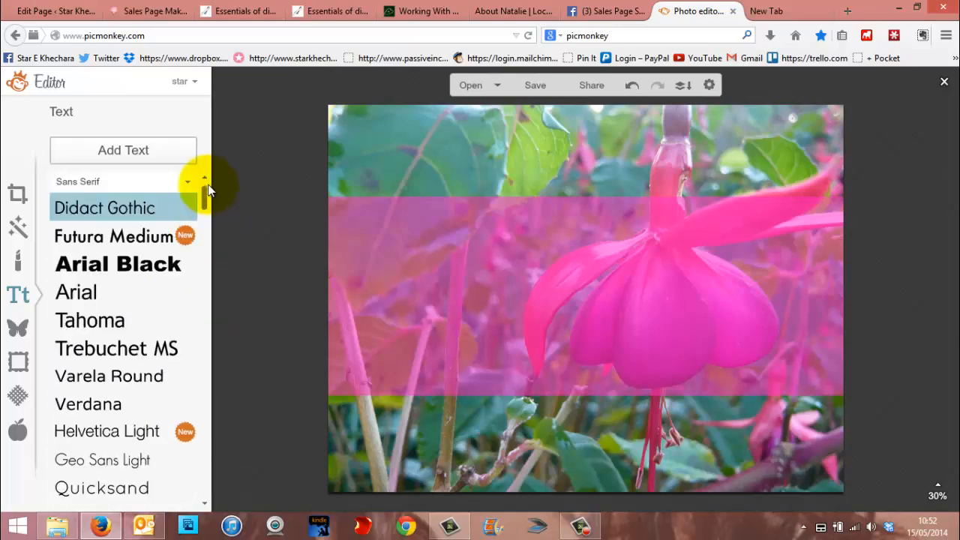
pyautogui.moveTo(259, 162)
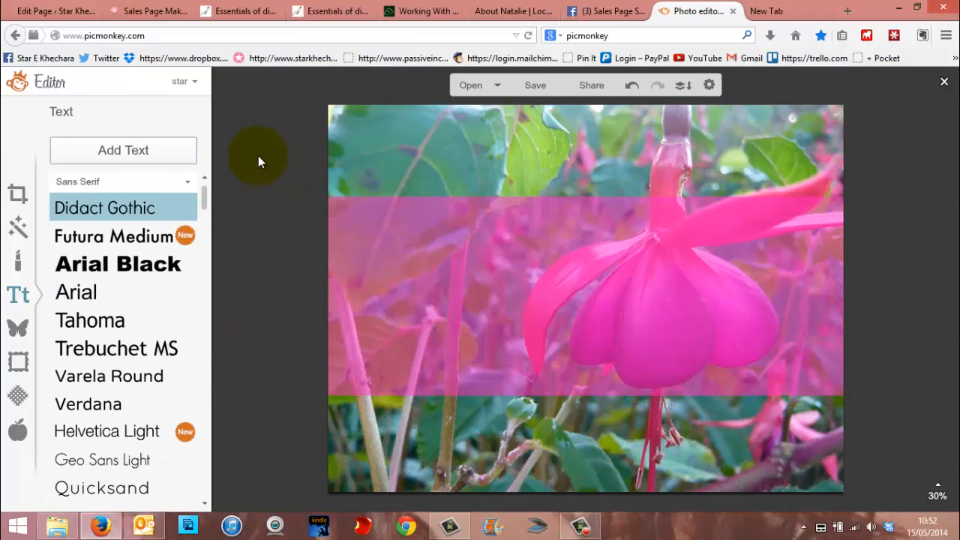
pyautogui.moveTo(216, 187)
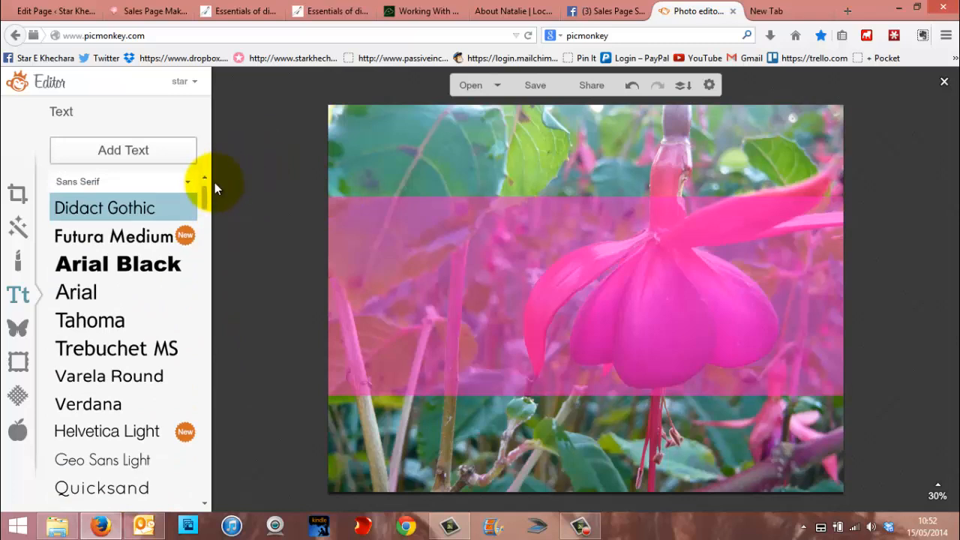
pyautogui.scroll(-3)
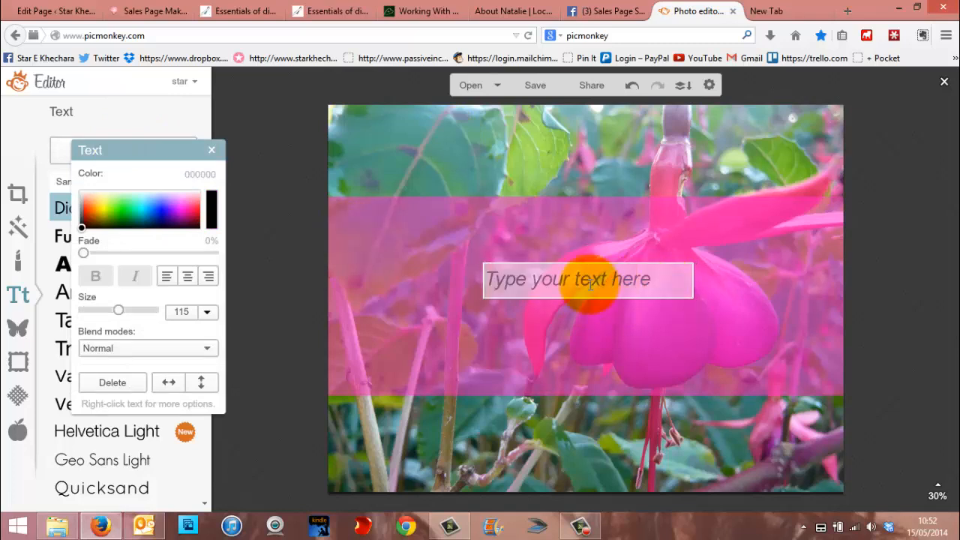
# - Type 'Blossom into life', enlarge it to about size 458, widen the box, and shift it left
pyautogui.write('Blossom into l')
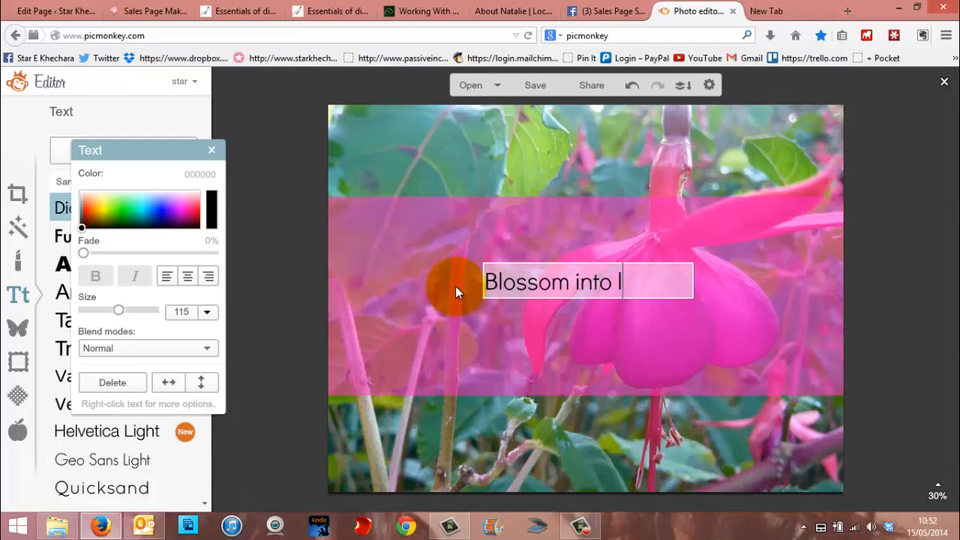
pyautogui.write('ife')
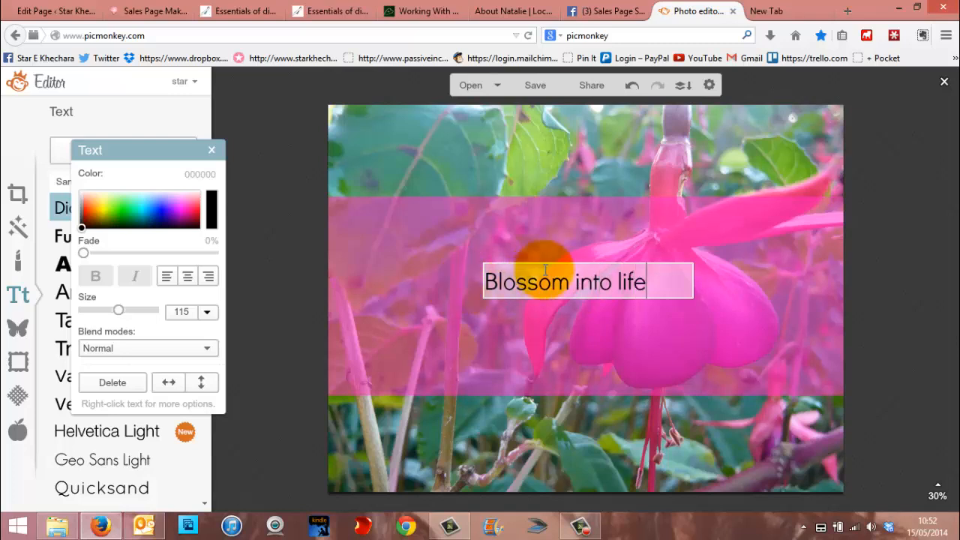
pyautogui.click(166, 276)
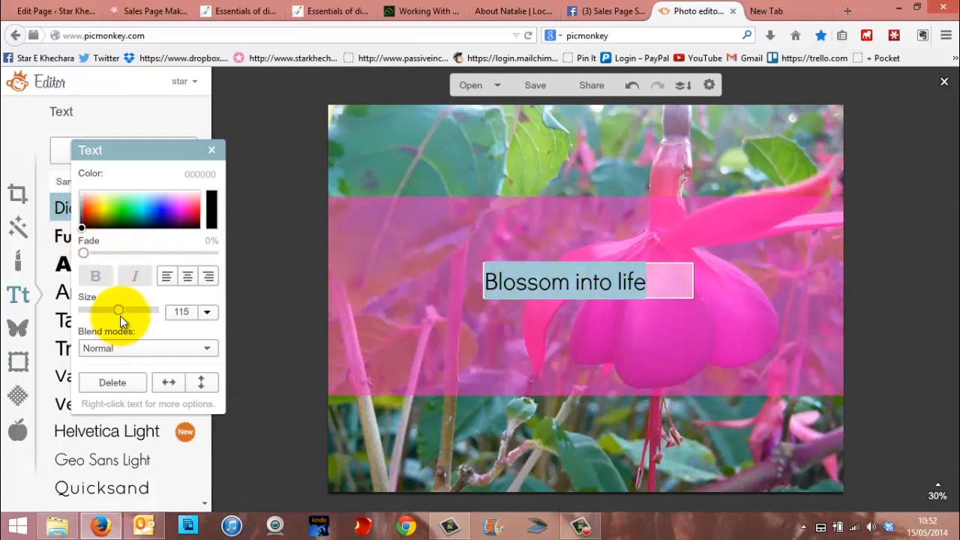
pyautogui.moveTo(118, 309); pyautogui.dragTo(150, 310)
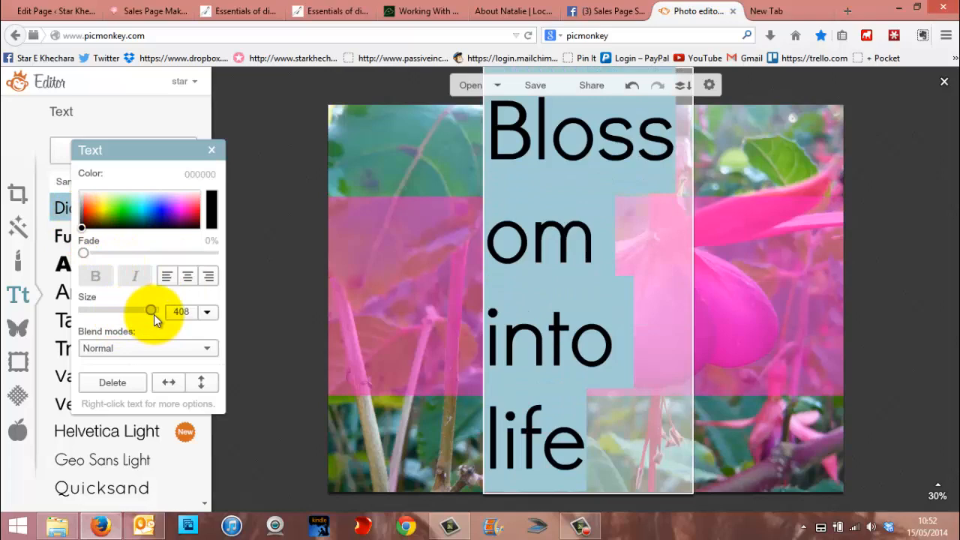
pyautogui.moveTo(150, 309); pyautogui.dragTo(118, 310)
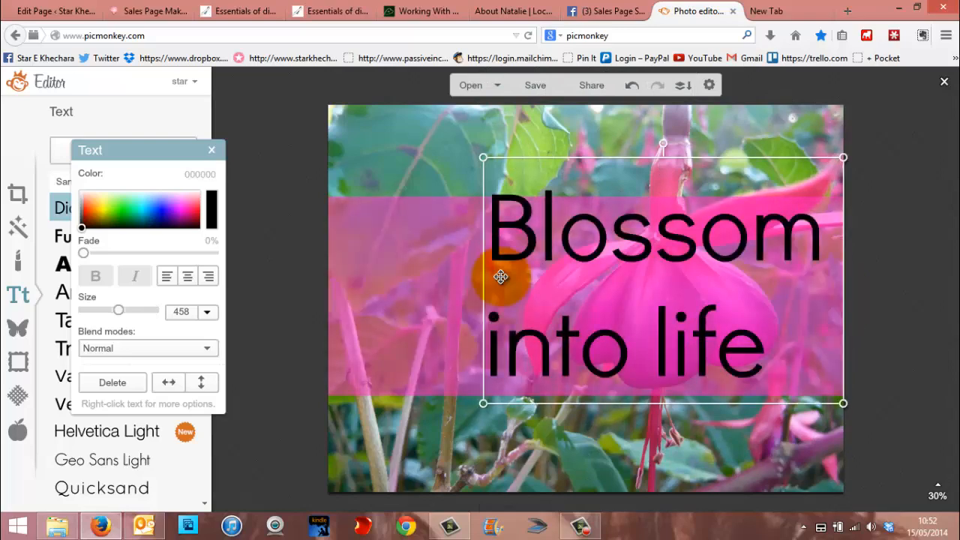
pyautogui.moveTo(500, 277); pyautogui.dragTo(342, 299)
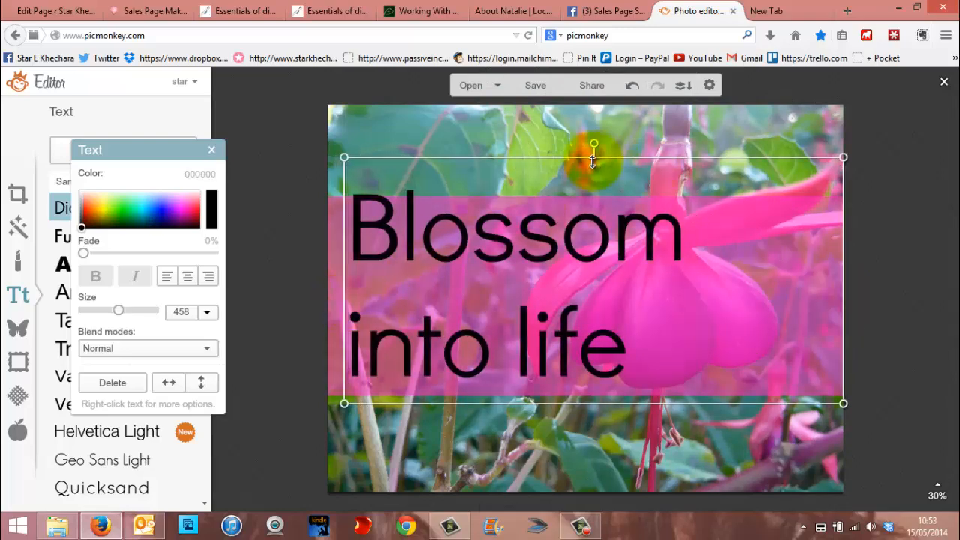
# - Shrink the caption to fit the band and make the text white
pyautogui.moveTo(345, 158); pyautogui.dragTo(367, 180)
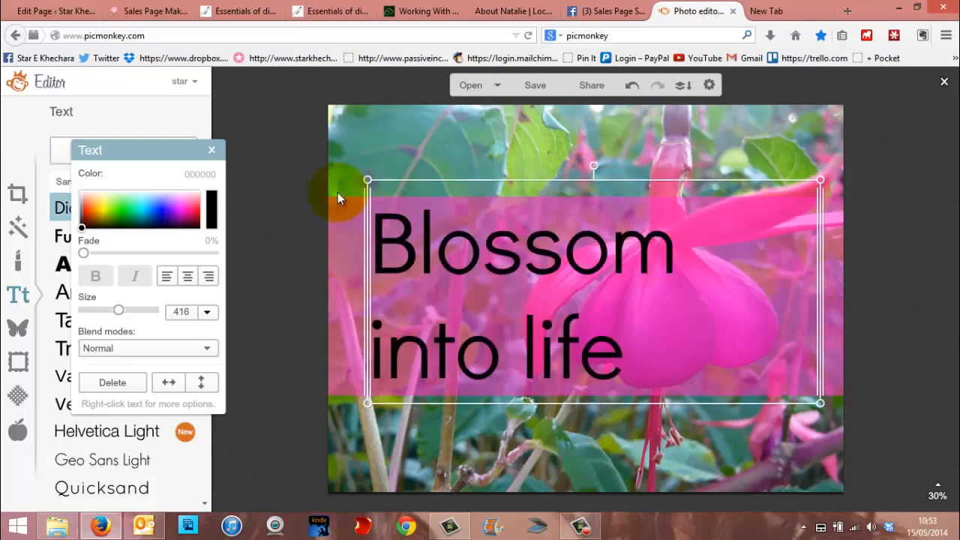
pyautogui.click(208, 276)
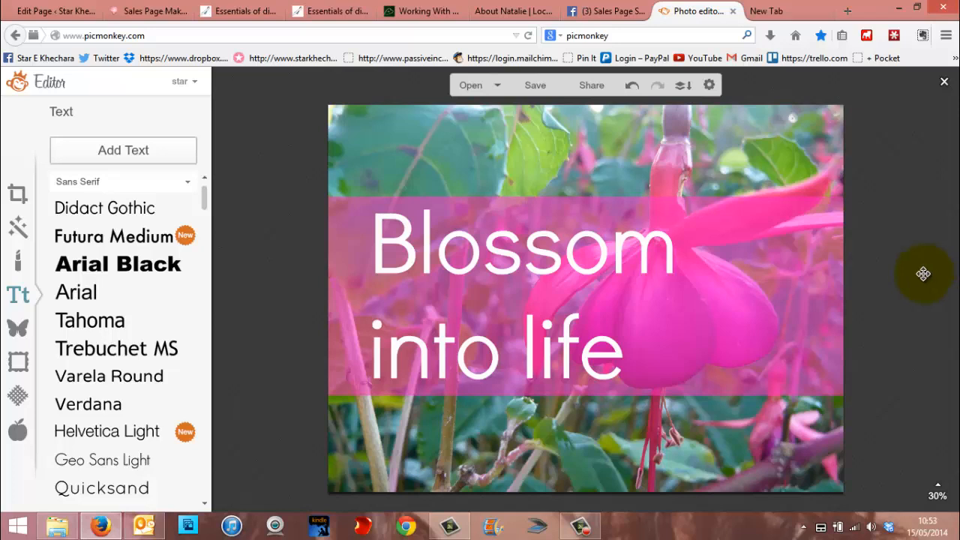
pyautogui.moveTo(752, 234)
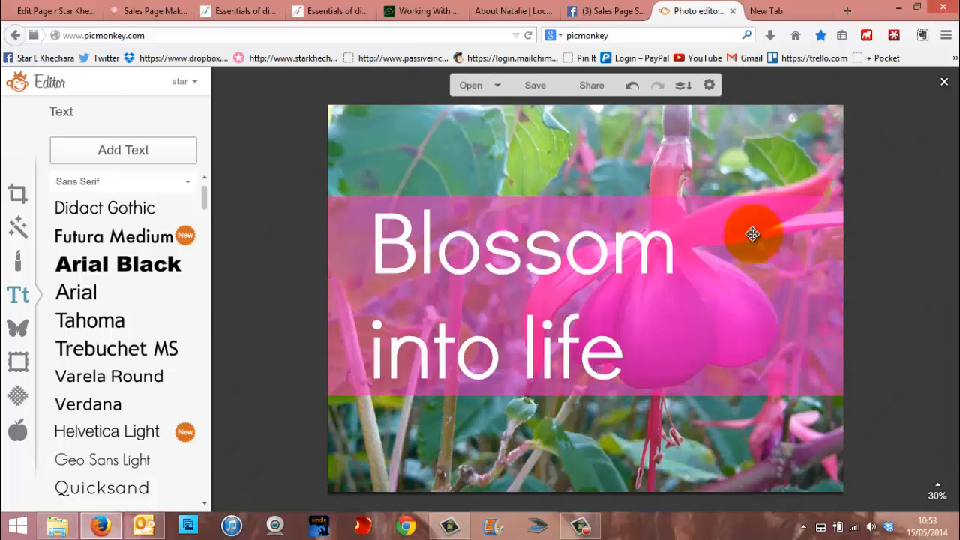
pyautogui.moveTo(888, 263)
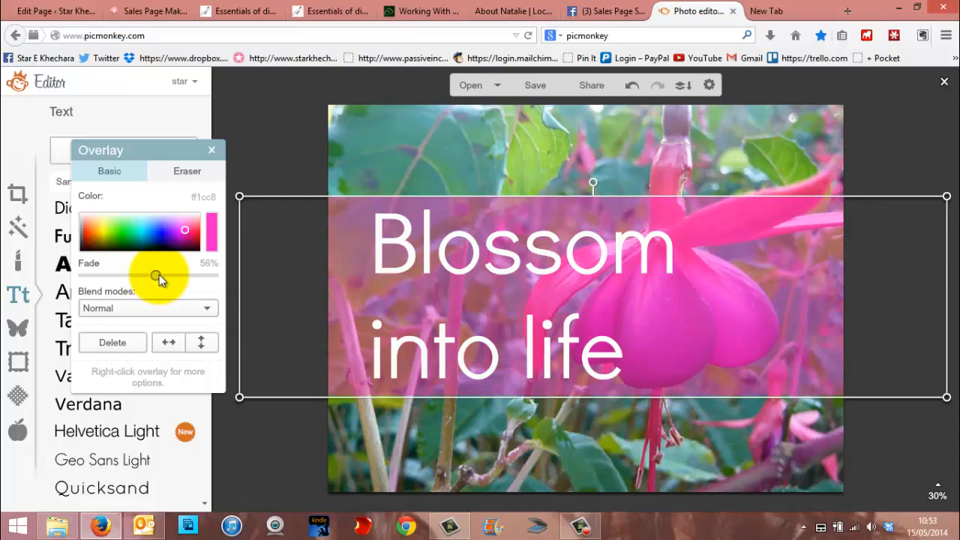
# - Fade the overlay band slightly more and recolour it teal-green
pyautogui.moveTo(155, 275); pyautogui.dragTo(106, 275)
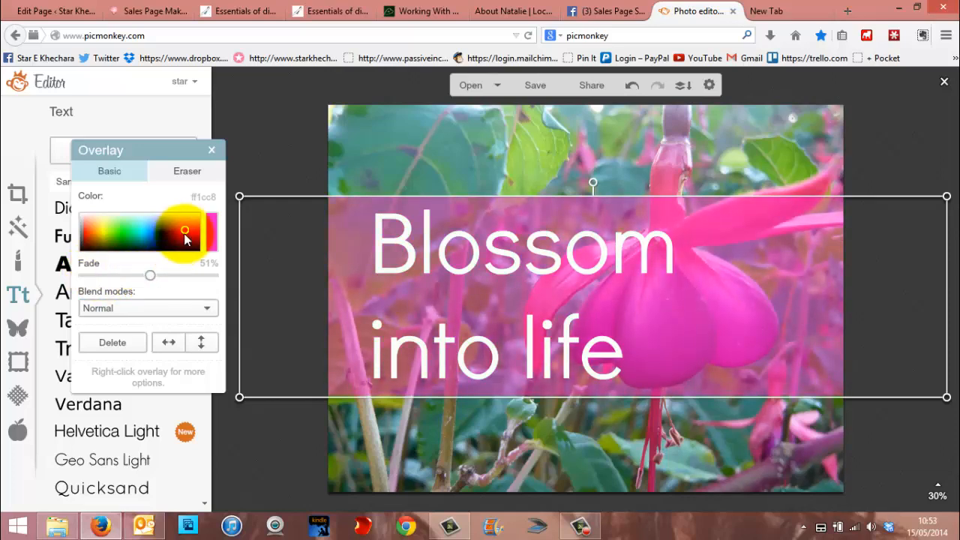
pyautogui.click(138, 236)
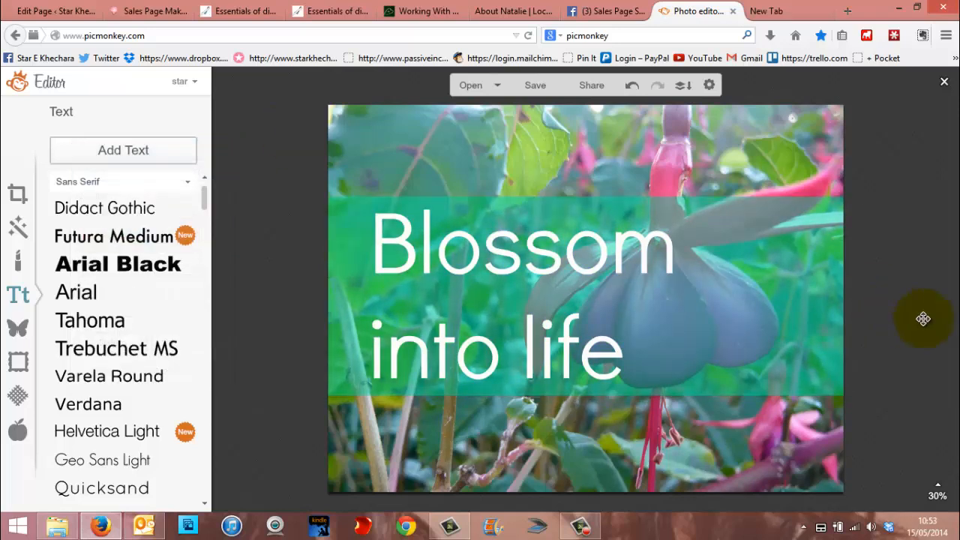
pyautogui.moveTo(716, 153)
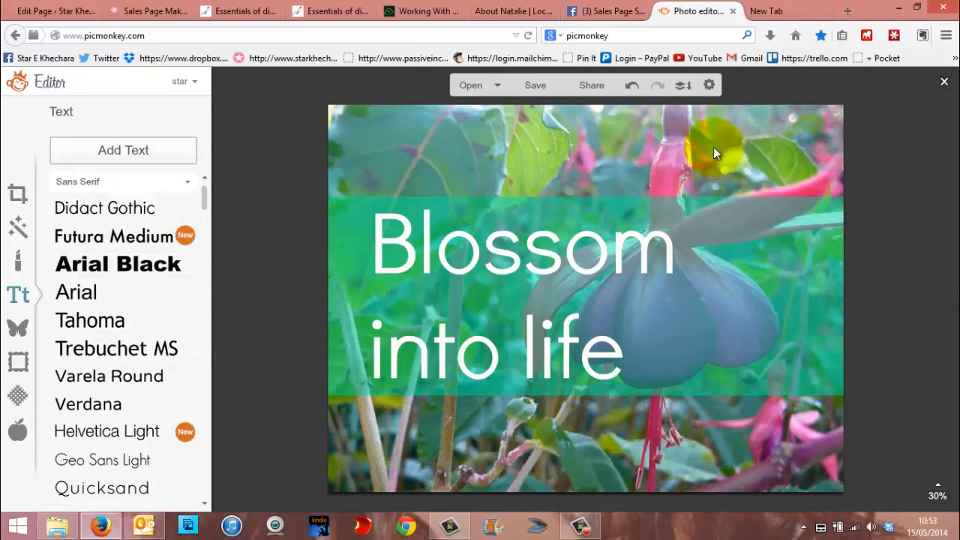
# - Set export size to 665 × 500 px with top Sean quality and save to computer
pyautogui.click(535, 84)
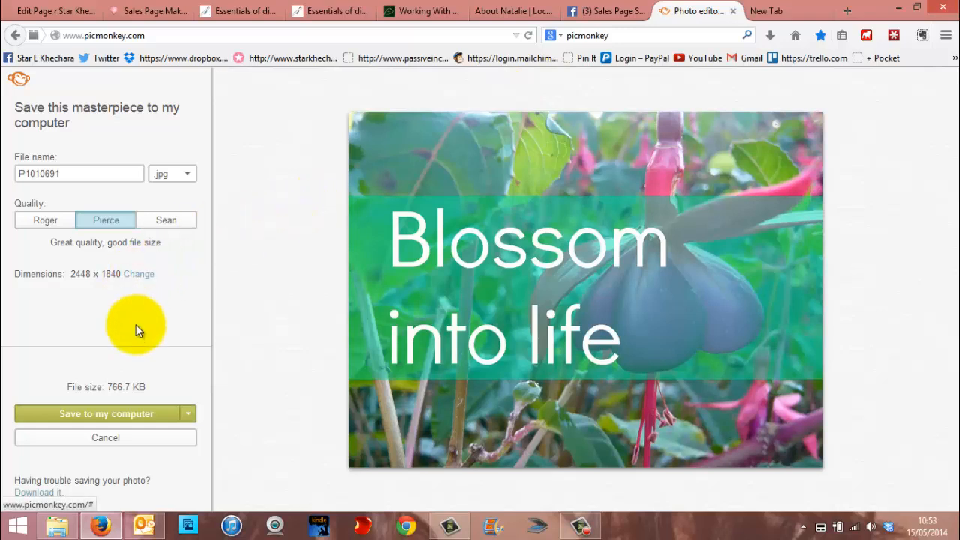
pyautogui.click(139, 273)
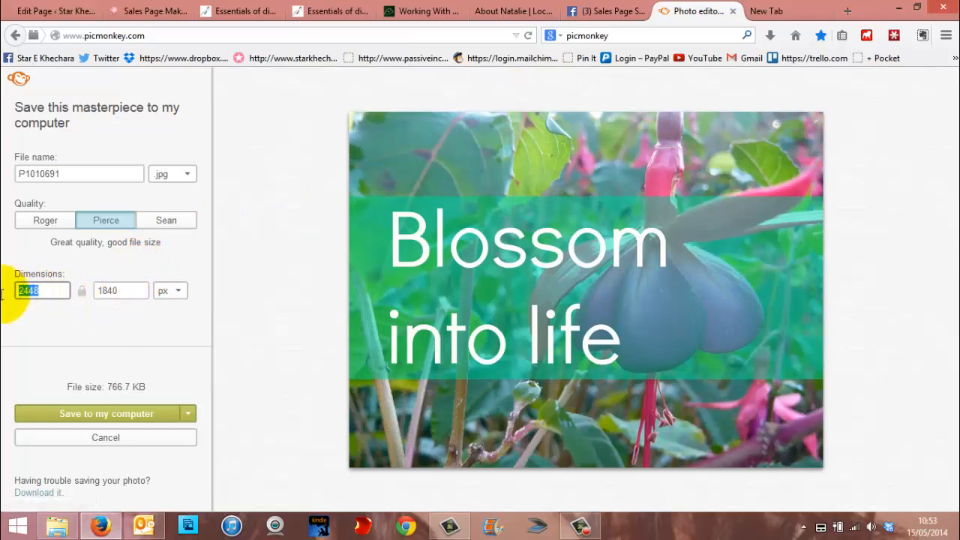
pyautogui.write('500')
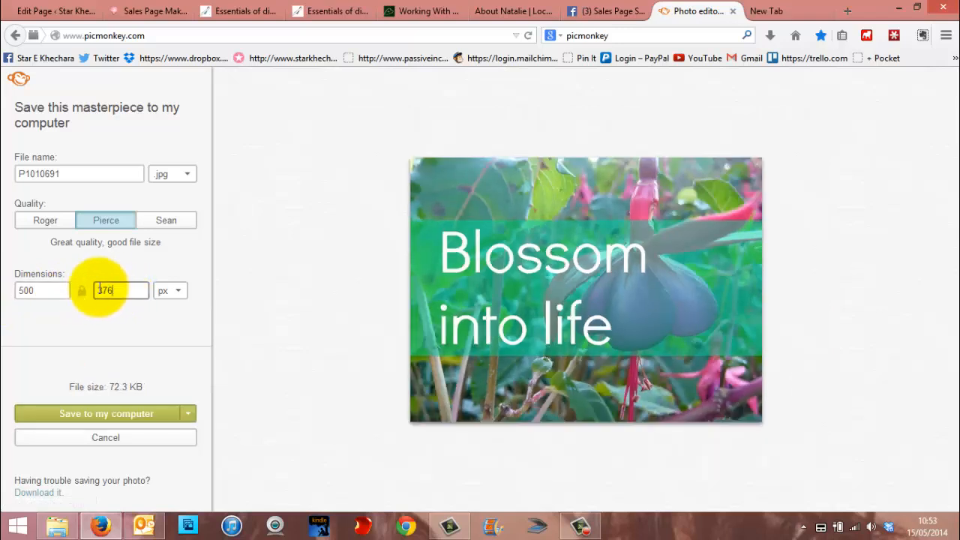
pyautogui.click(120, 290)
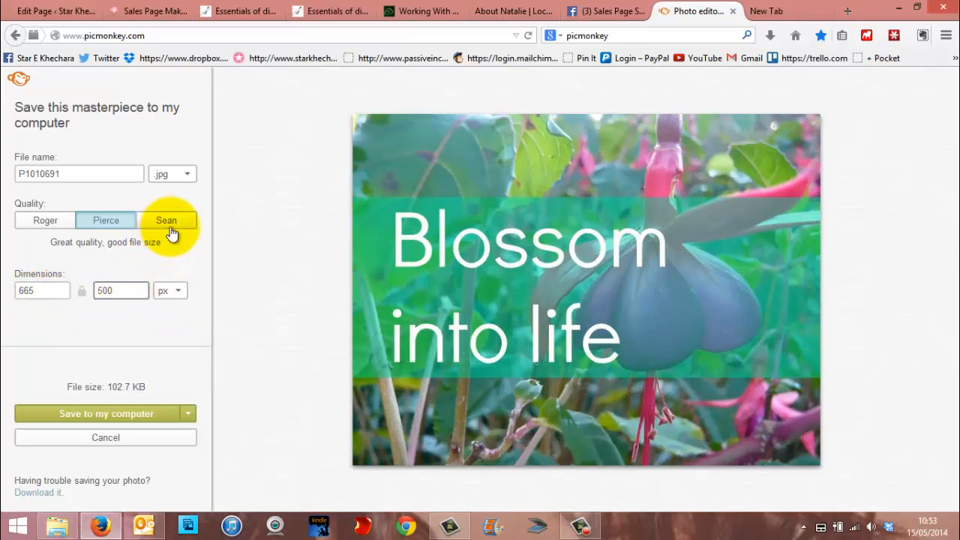
pyautogui.click(166, 220)
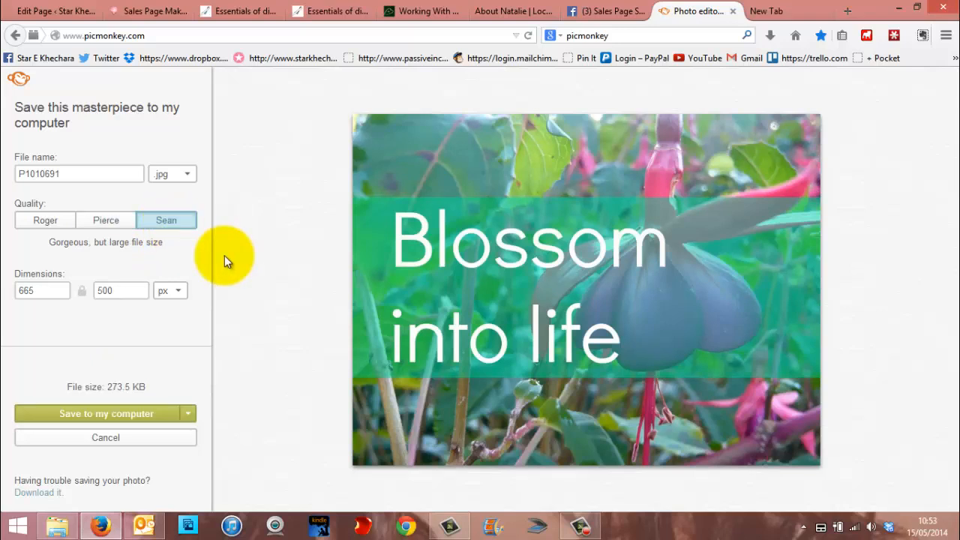
pyautogui.click(99, 413)
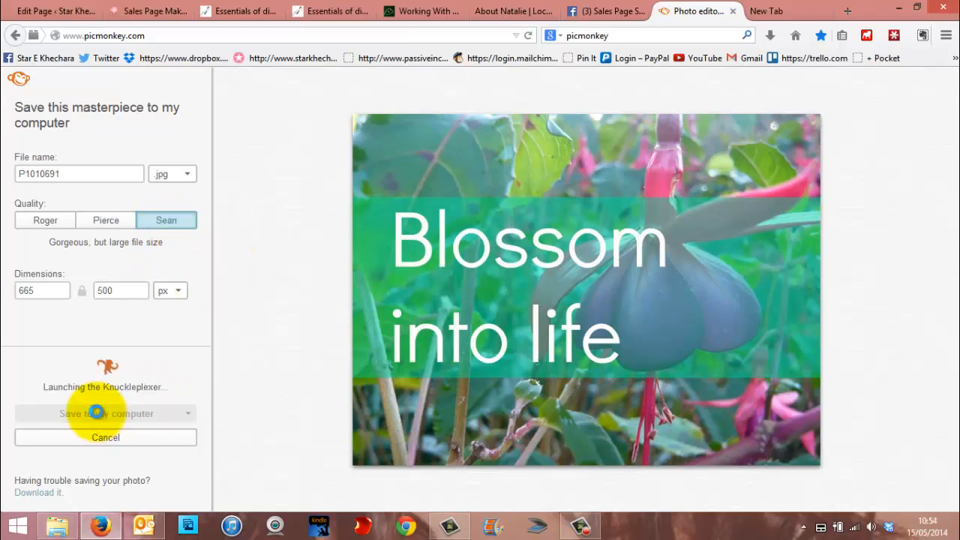
pyautogui.click(99, 413)
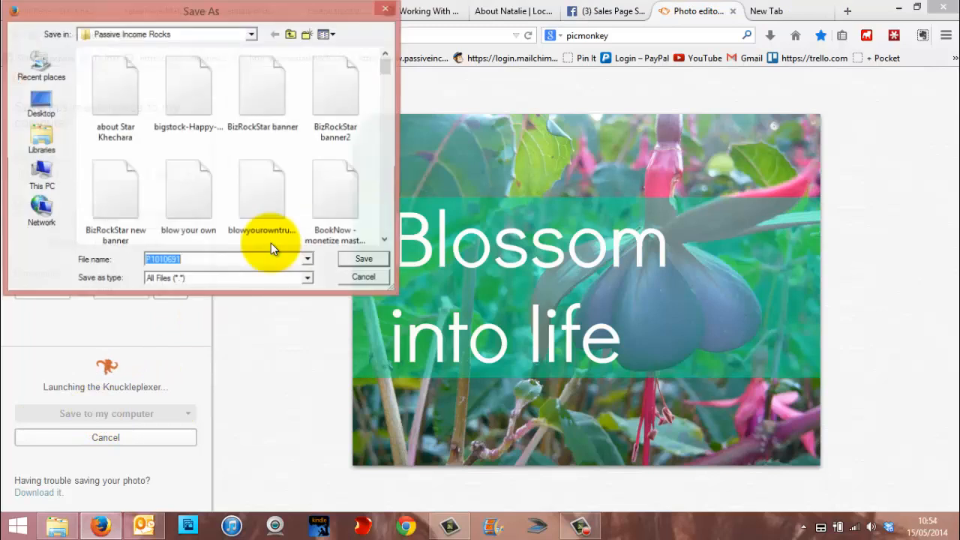
# - Save the image as 'blossom' in Pictures > 2. PERSONAL pix
pyautogui.click(290, 34)
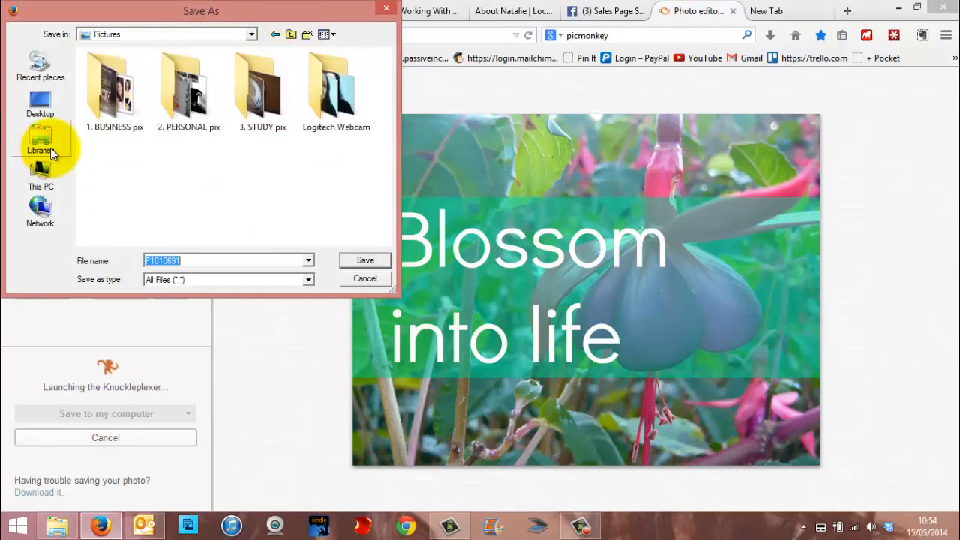
pyautogui.doubleClick(188, 90)
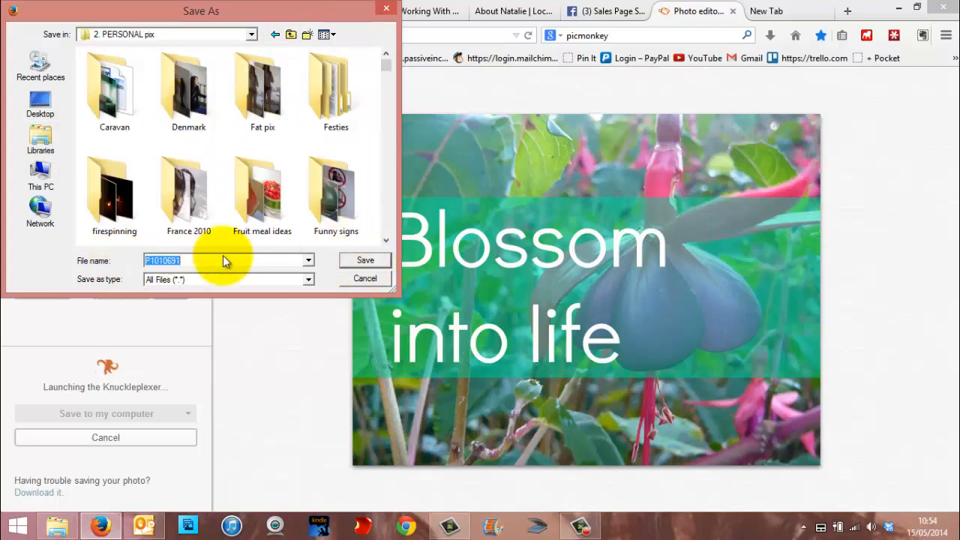
pyautogui.write('blossom')
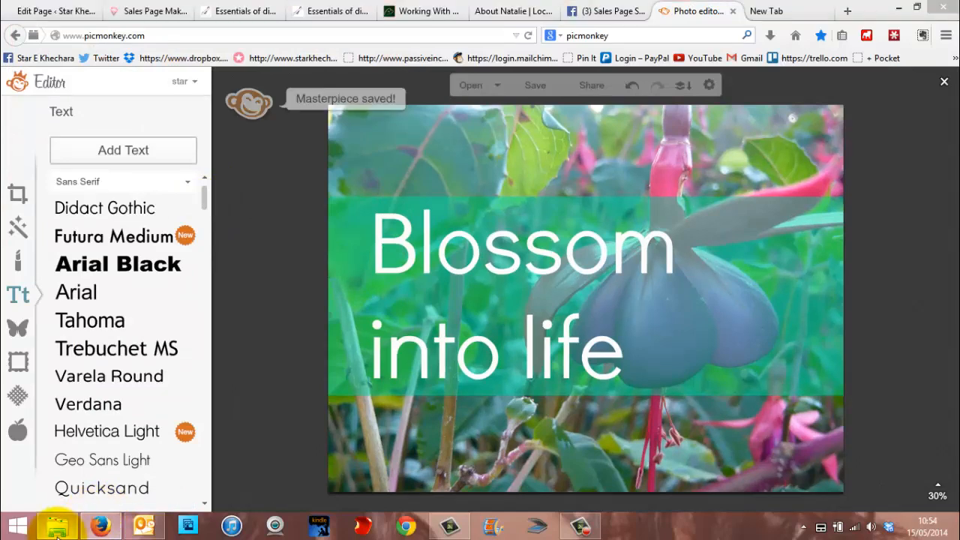
pyautogui.click(56, 525)
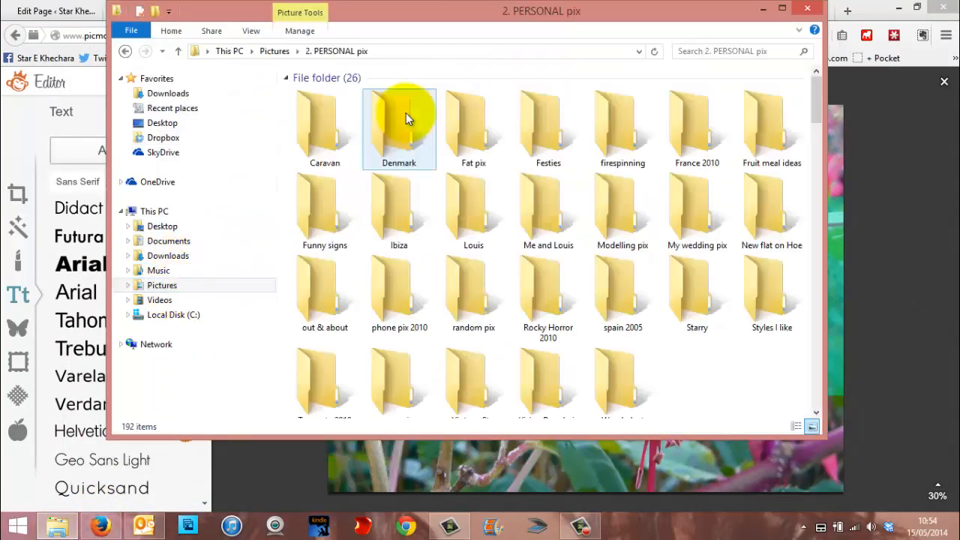
pyautogui.scroll(-3)
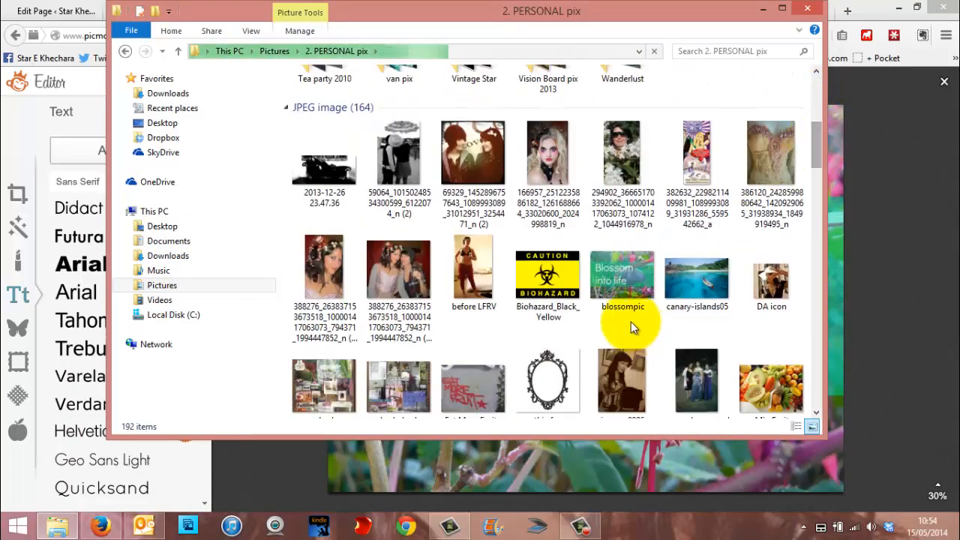
pyautogui.doubleClick(621, 276)
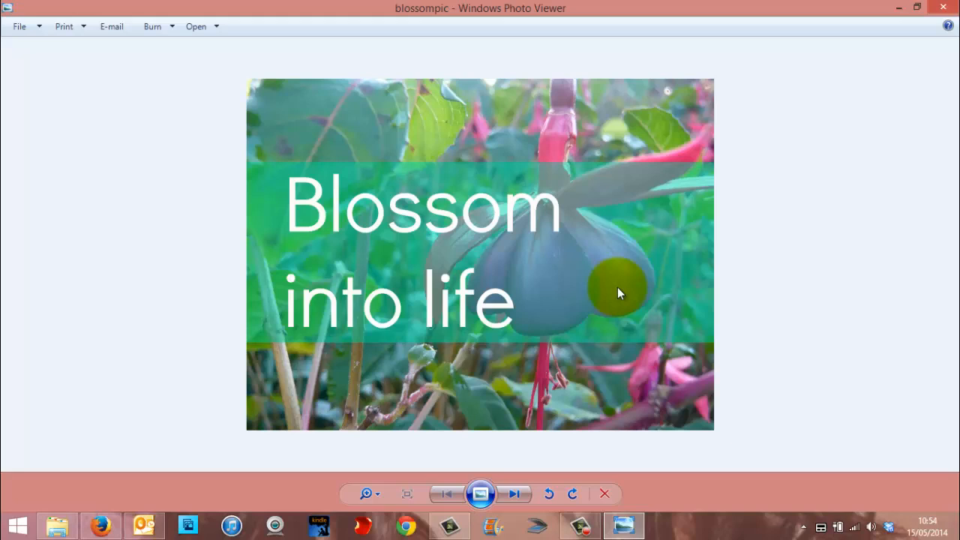
pyautogui.moveTo(892, 246)
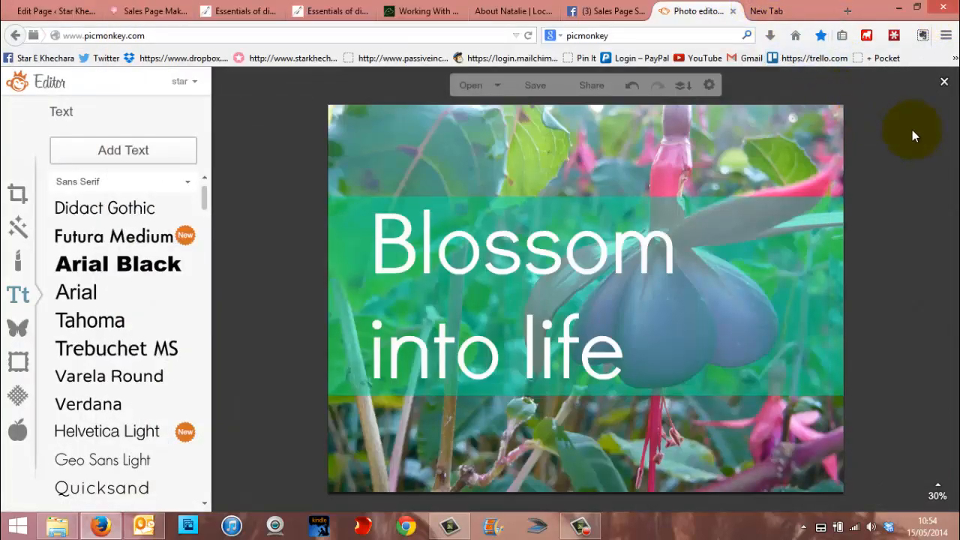
pyautogui.moveTo(270, 242)
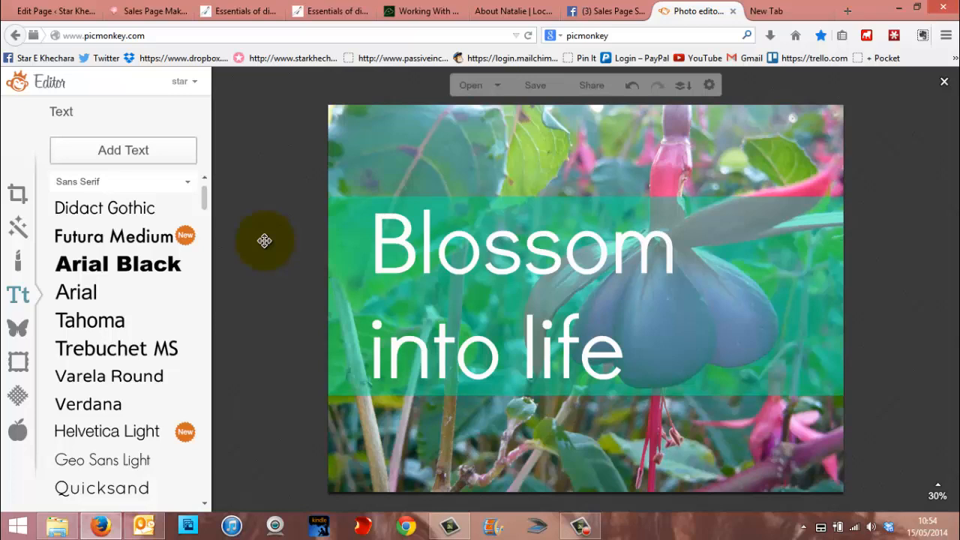
pyautogui.moveTo(649, 197)
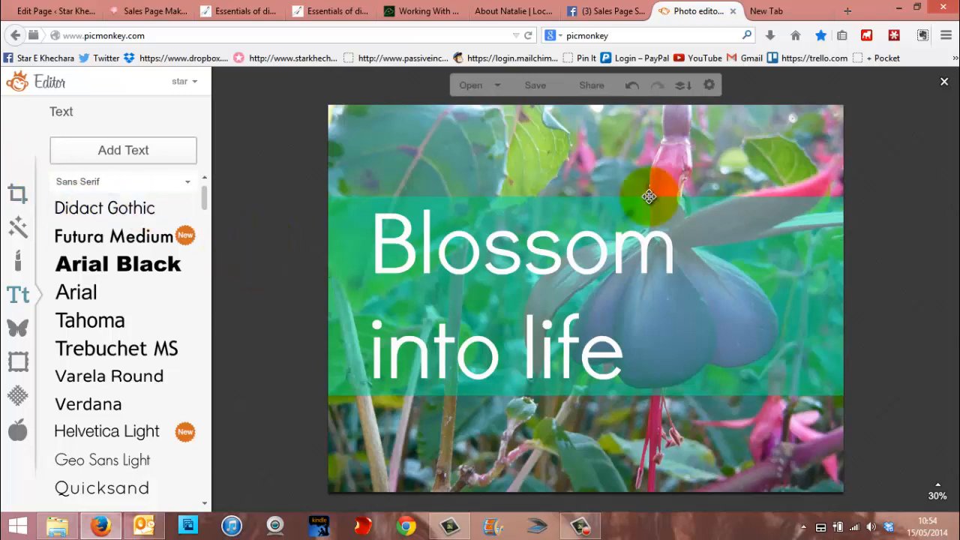
pyautogui.click(649, 196)
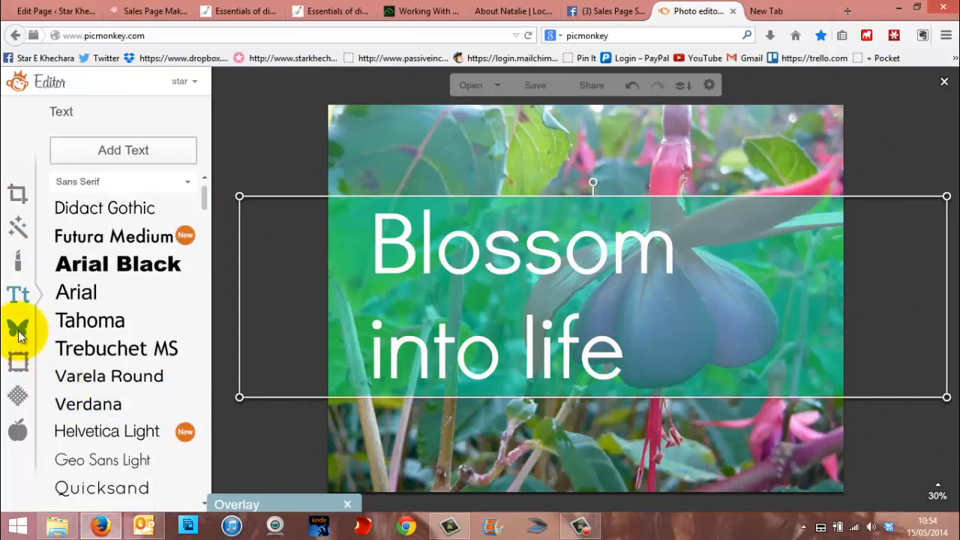
pyautogui.click(18, 328)
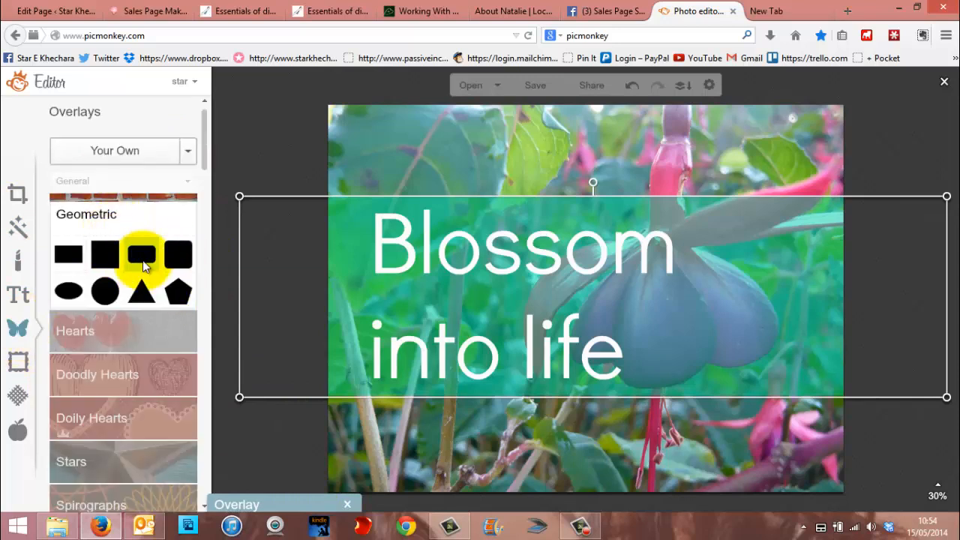
pyautogui.moveTo(179, 291)
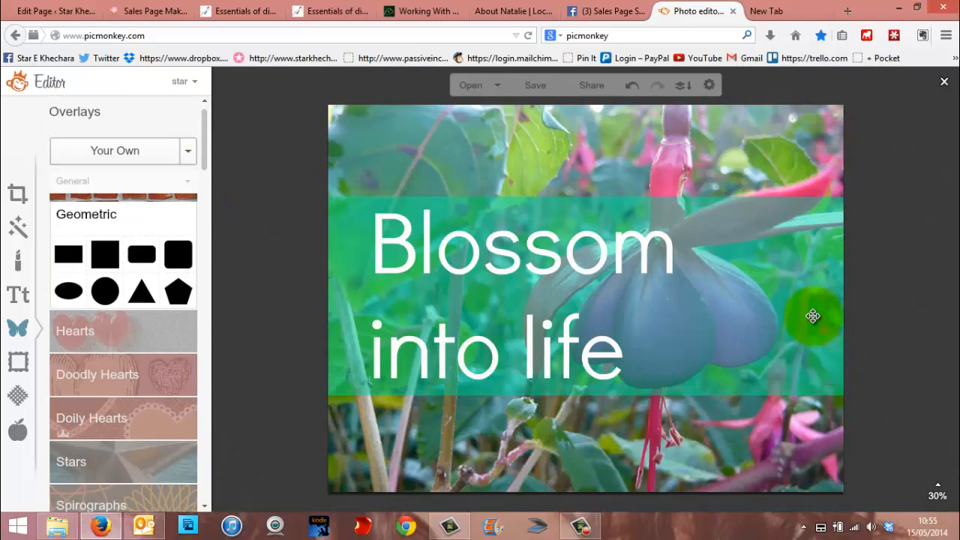
pyautogui.moveTo(18, 328)
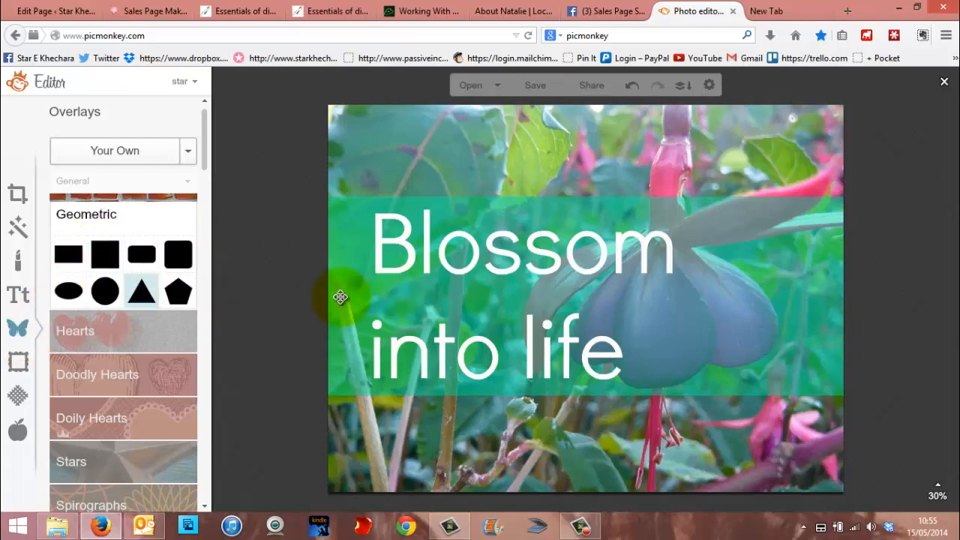
pyautogui.click(341, 297)
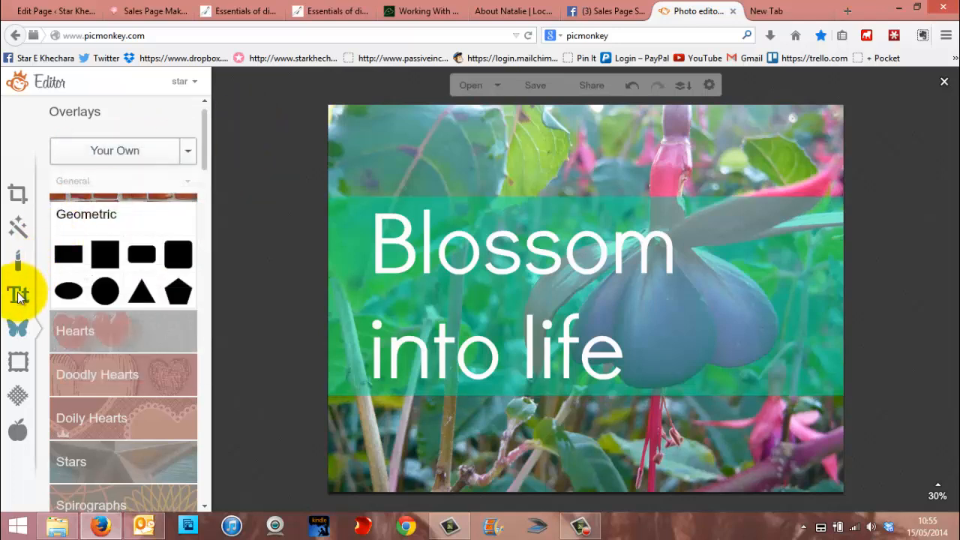
pyautogui.click(18, 292)
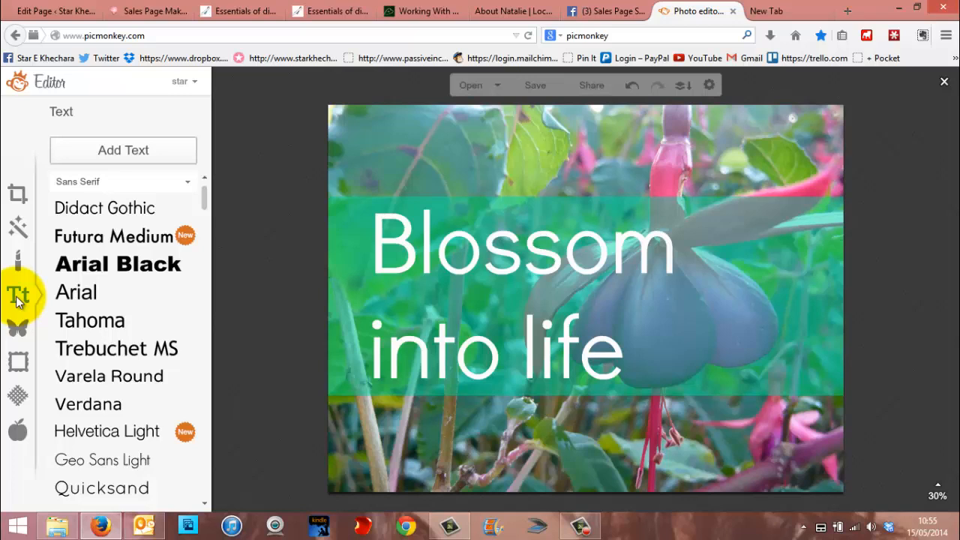
pyautogui.moveTo(259, 219)
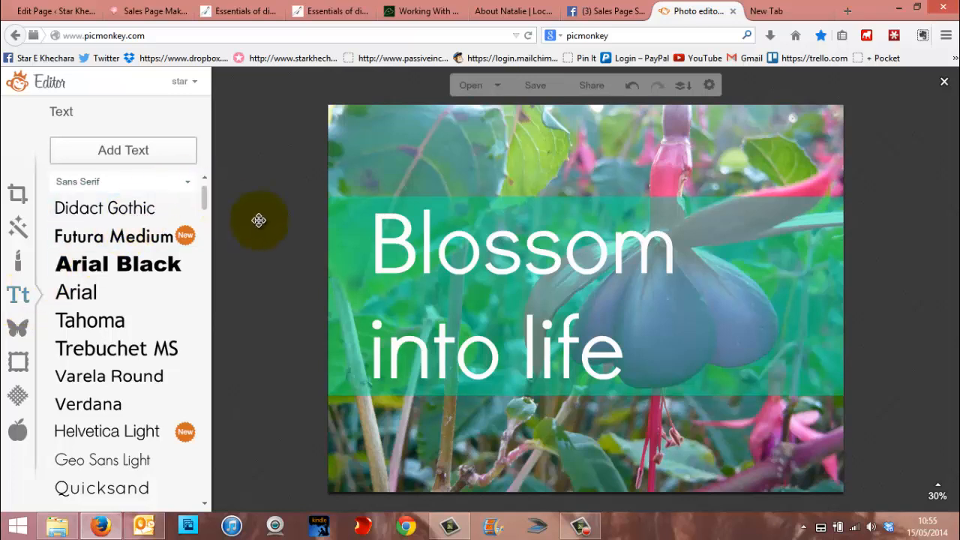